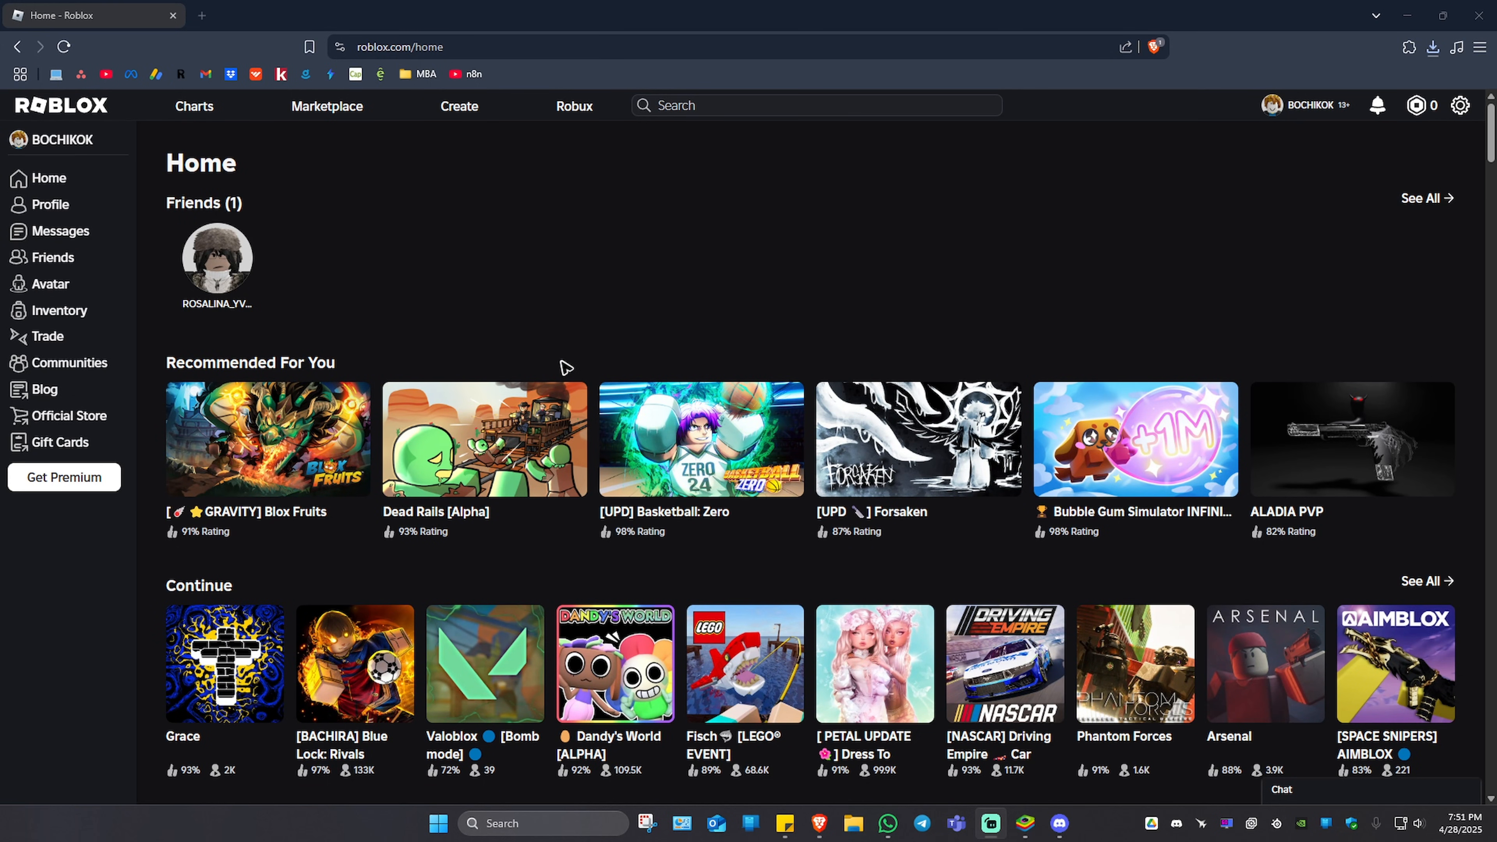
mouse_move(401, 88)
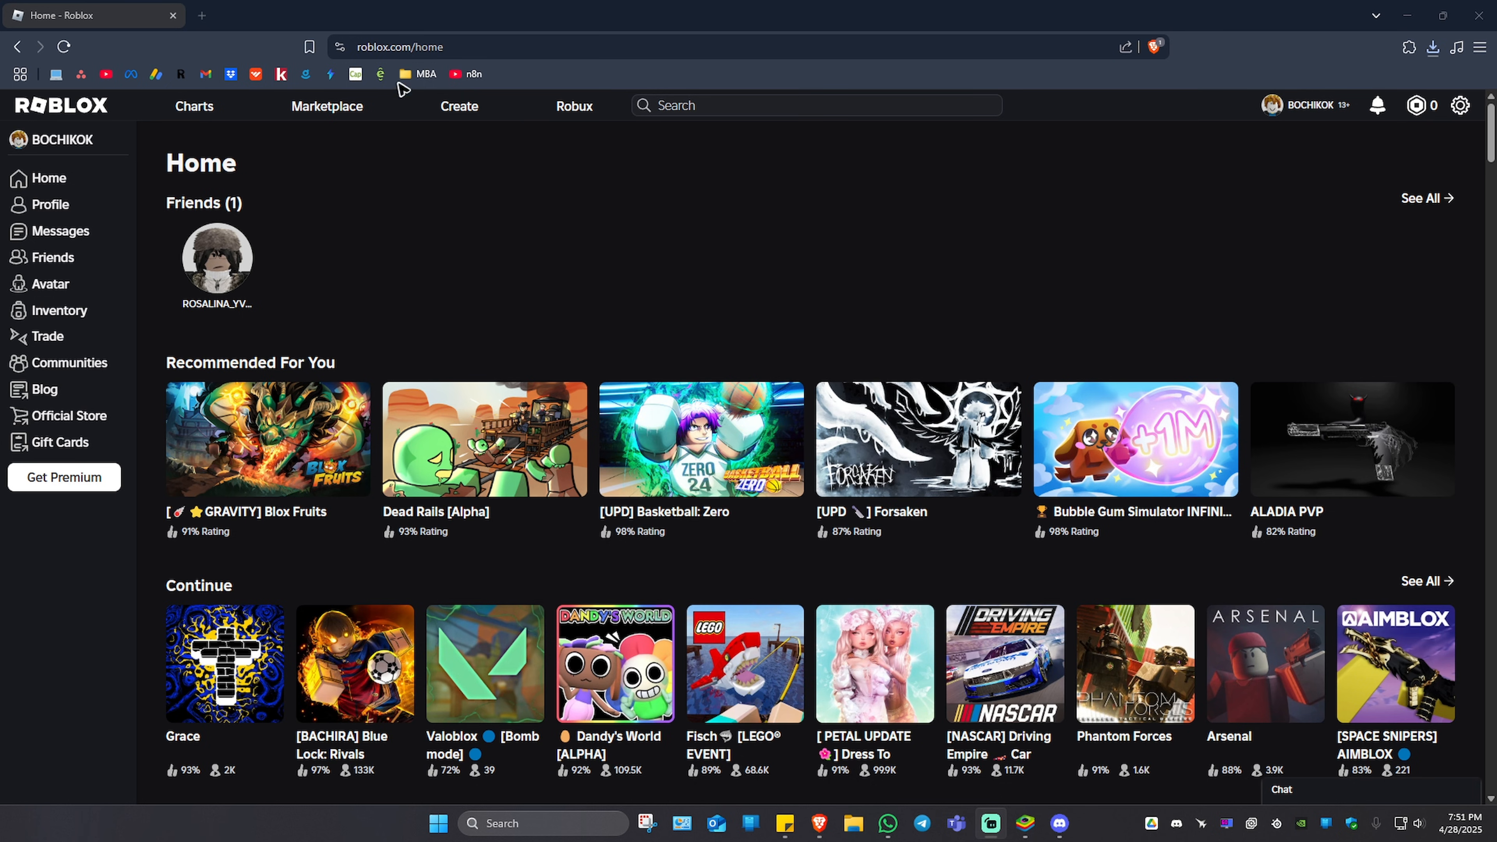
mouse_move(450, 200)
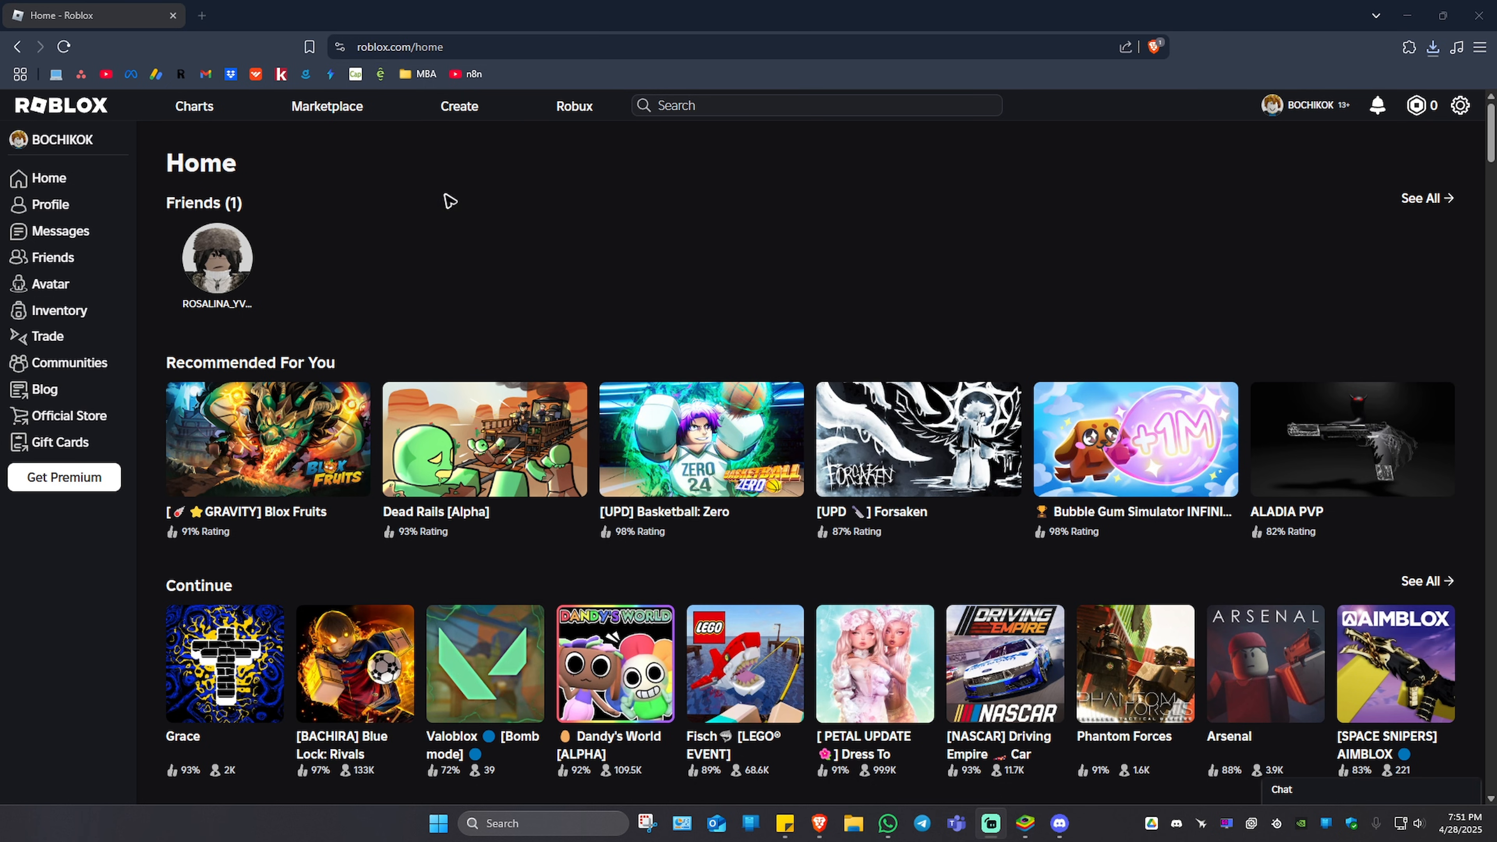
mouse_move(429, 176)
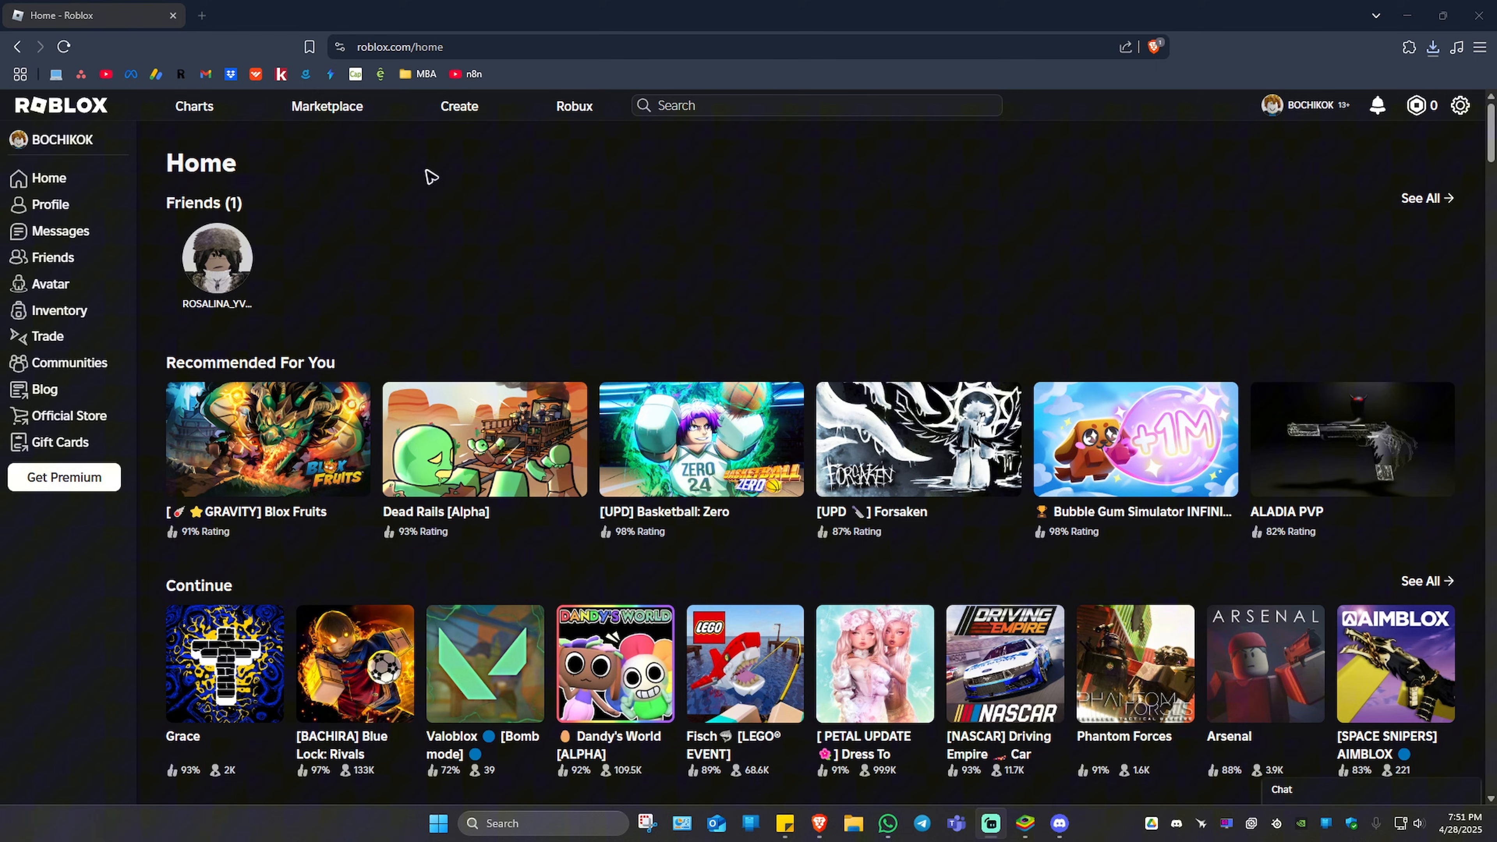
Step: Go to the Creator Hub and show the Creations dashboard with My Experiences
left_click(460, 106)
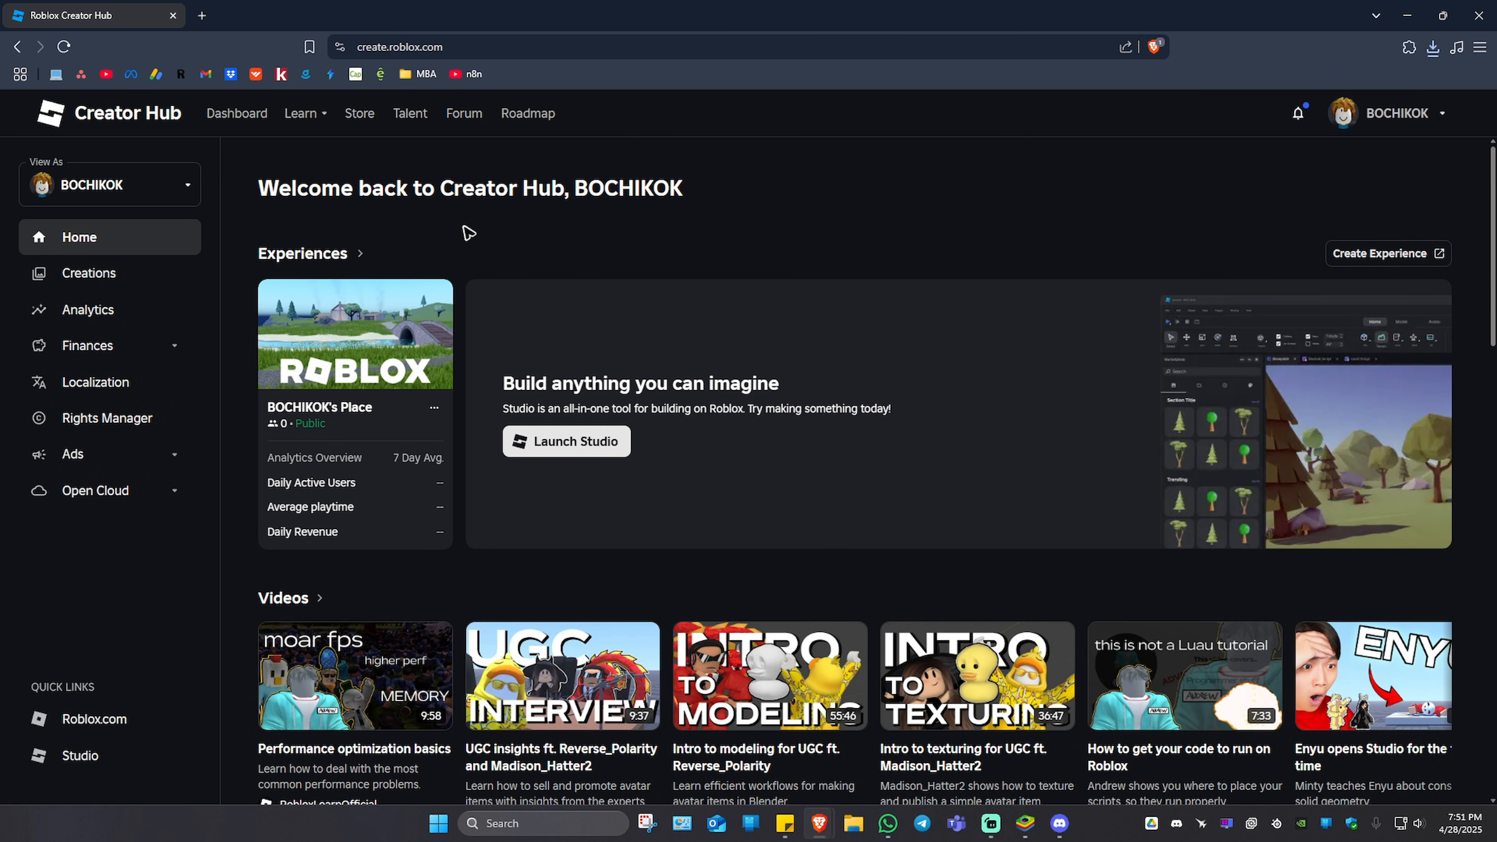
mouse_move(140, 205)
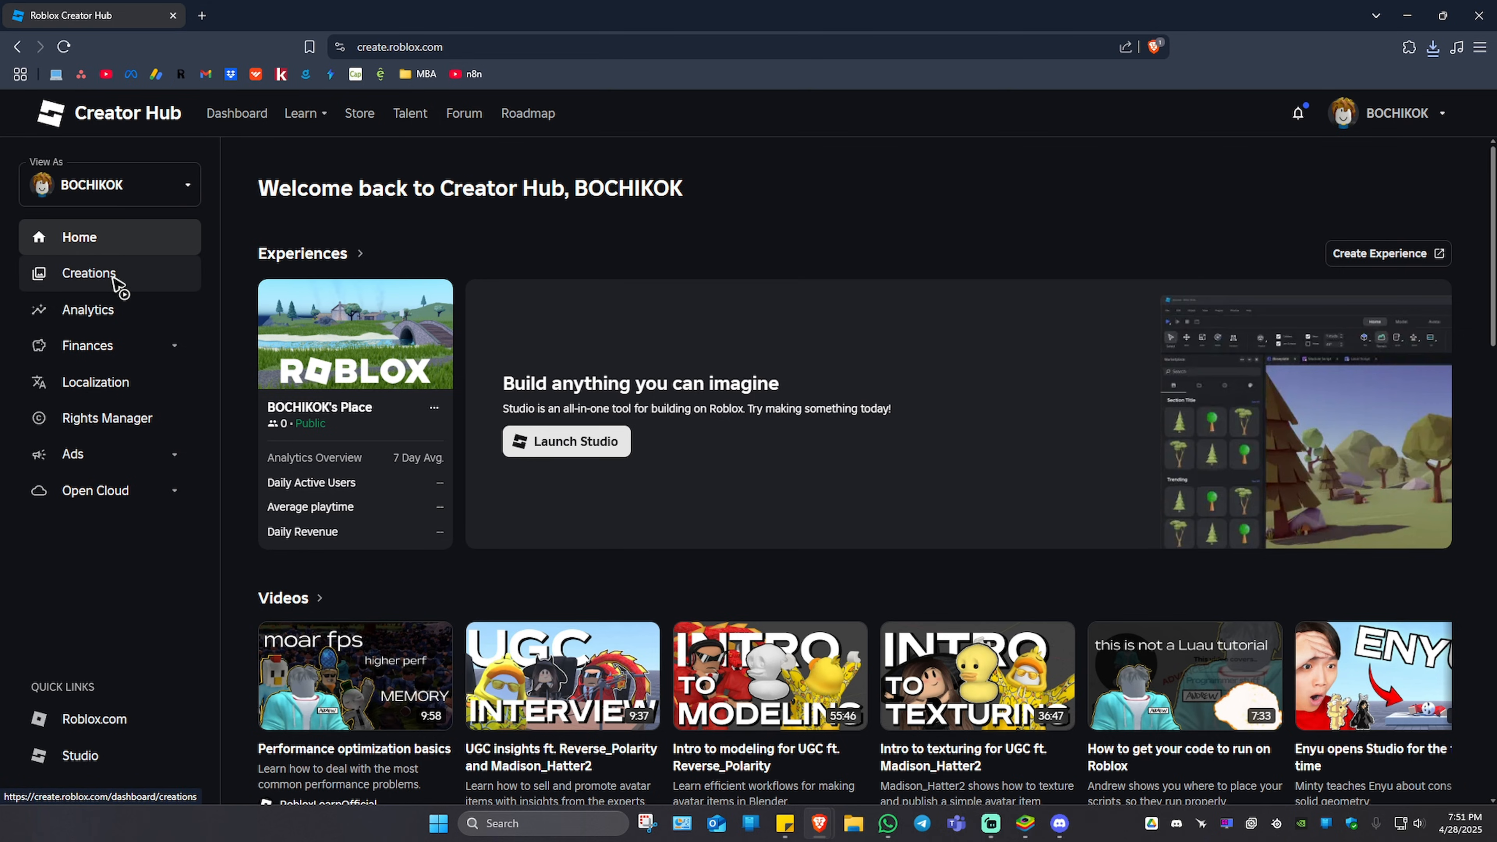
left_click(89, 273)
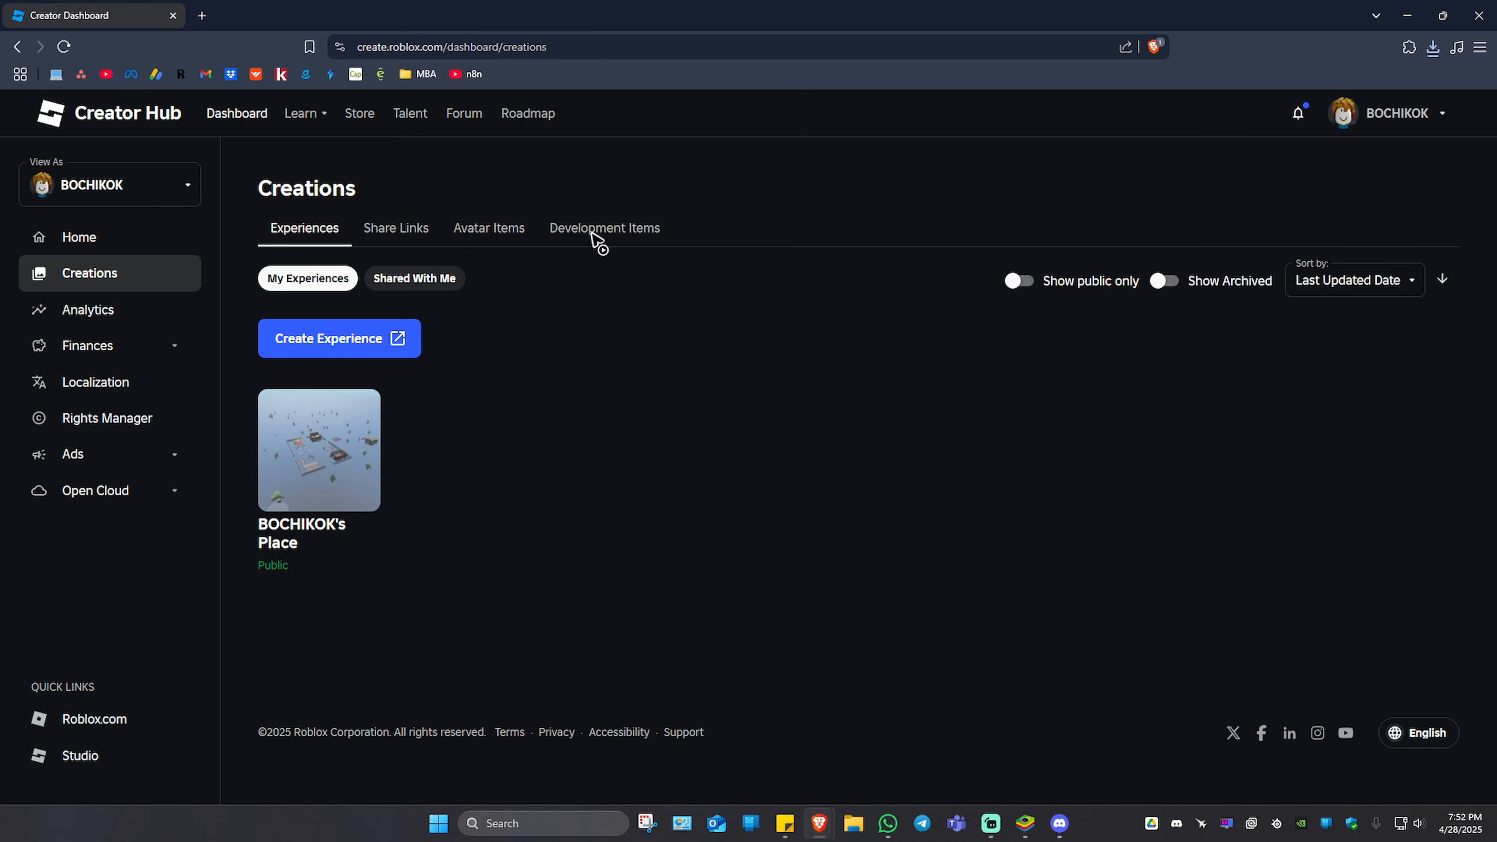
Step: Show Development Items filtered to Audio, revealing the empty audio upload area
left_click(604, 229)
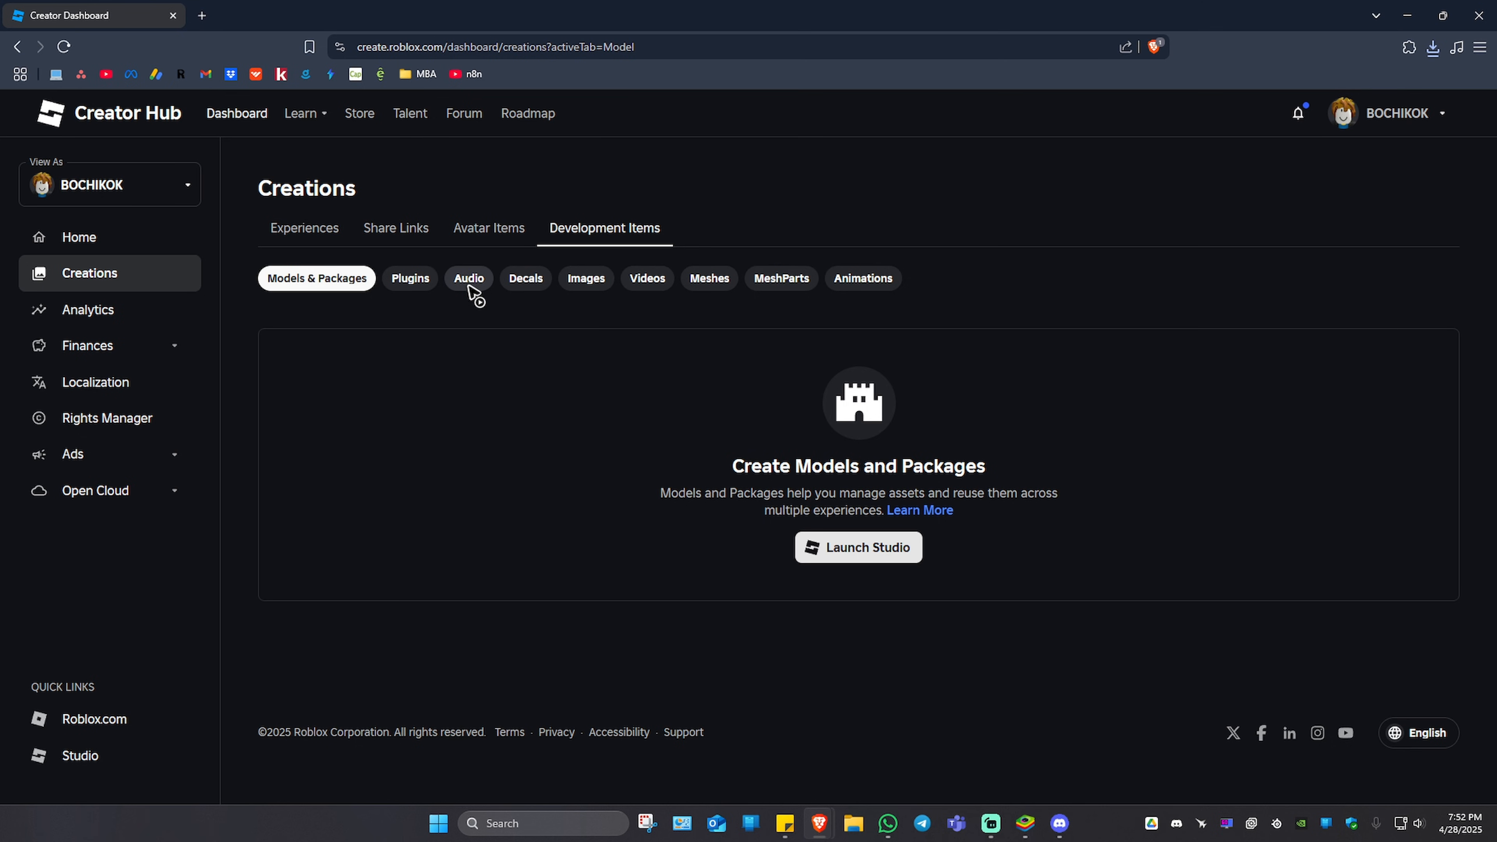
left_click(469, 277)
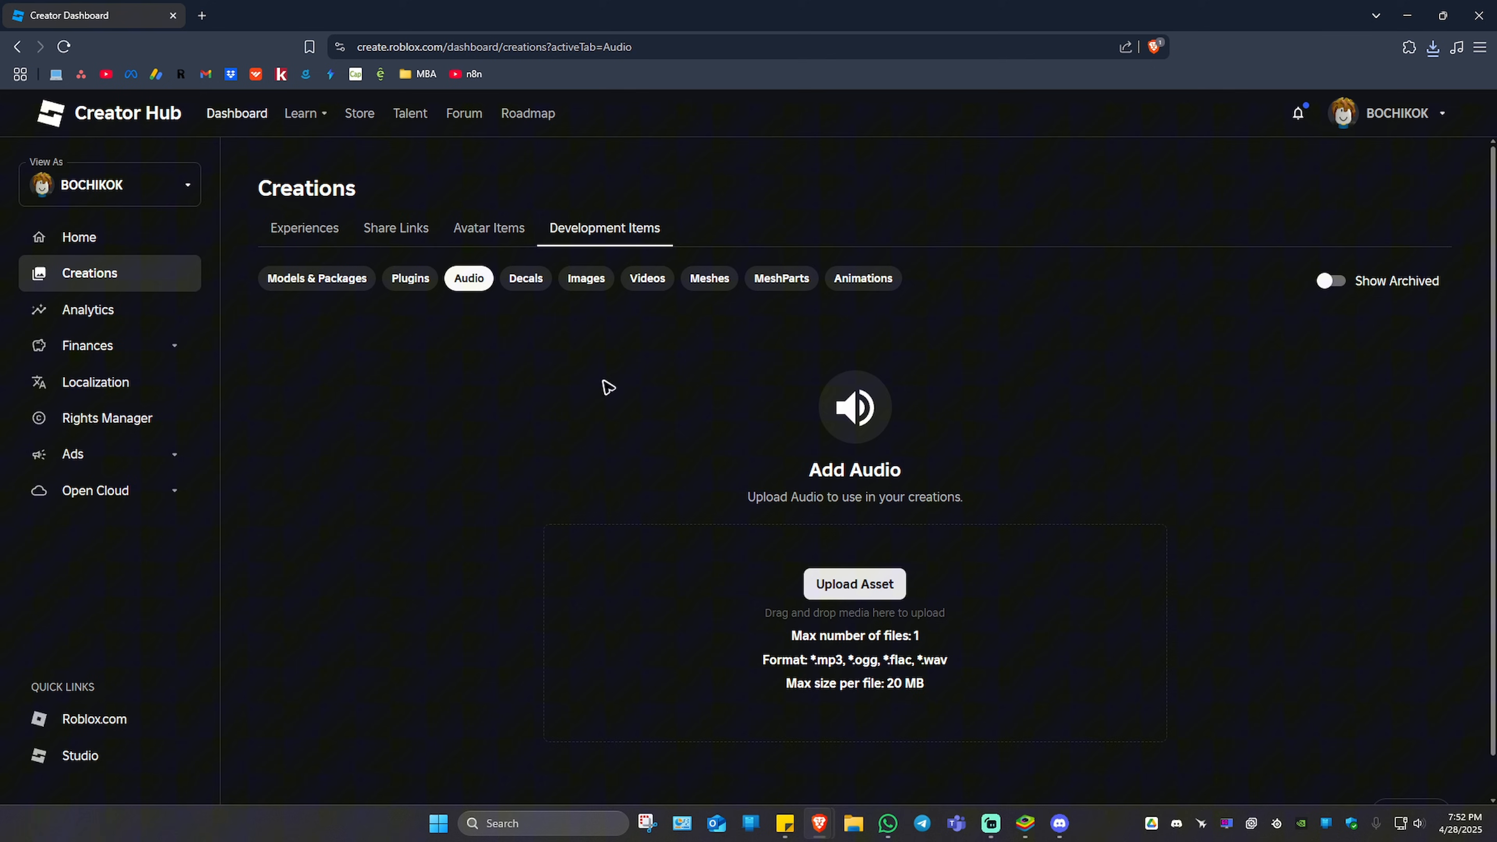
scroll("down", 3)
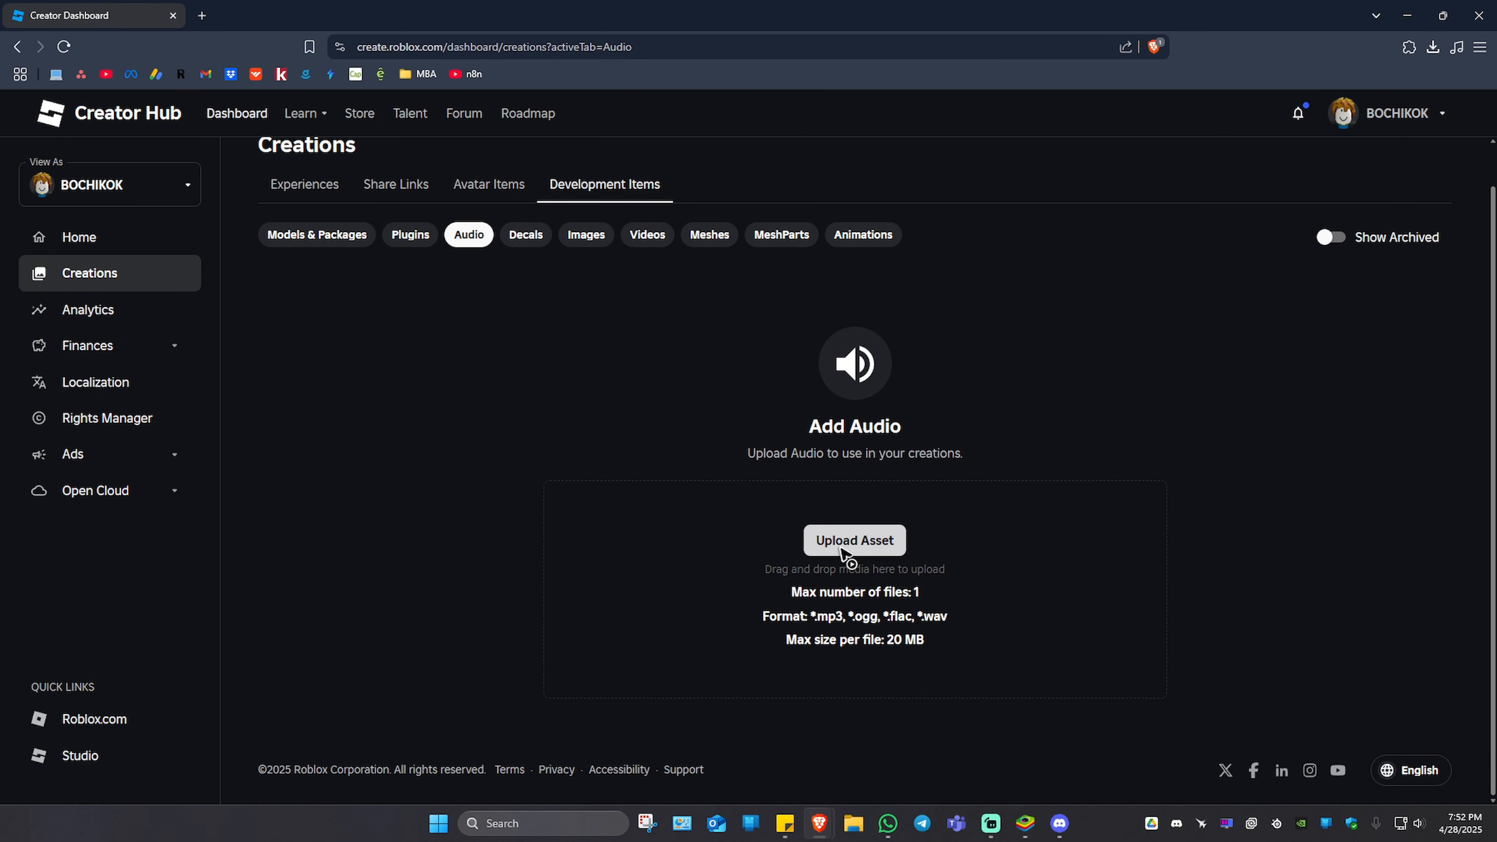
Step: Start a new audio asset upload and attach the For Roblox.mp3 file
left_click(854, 540)
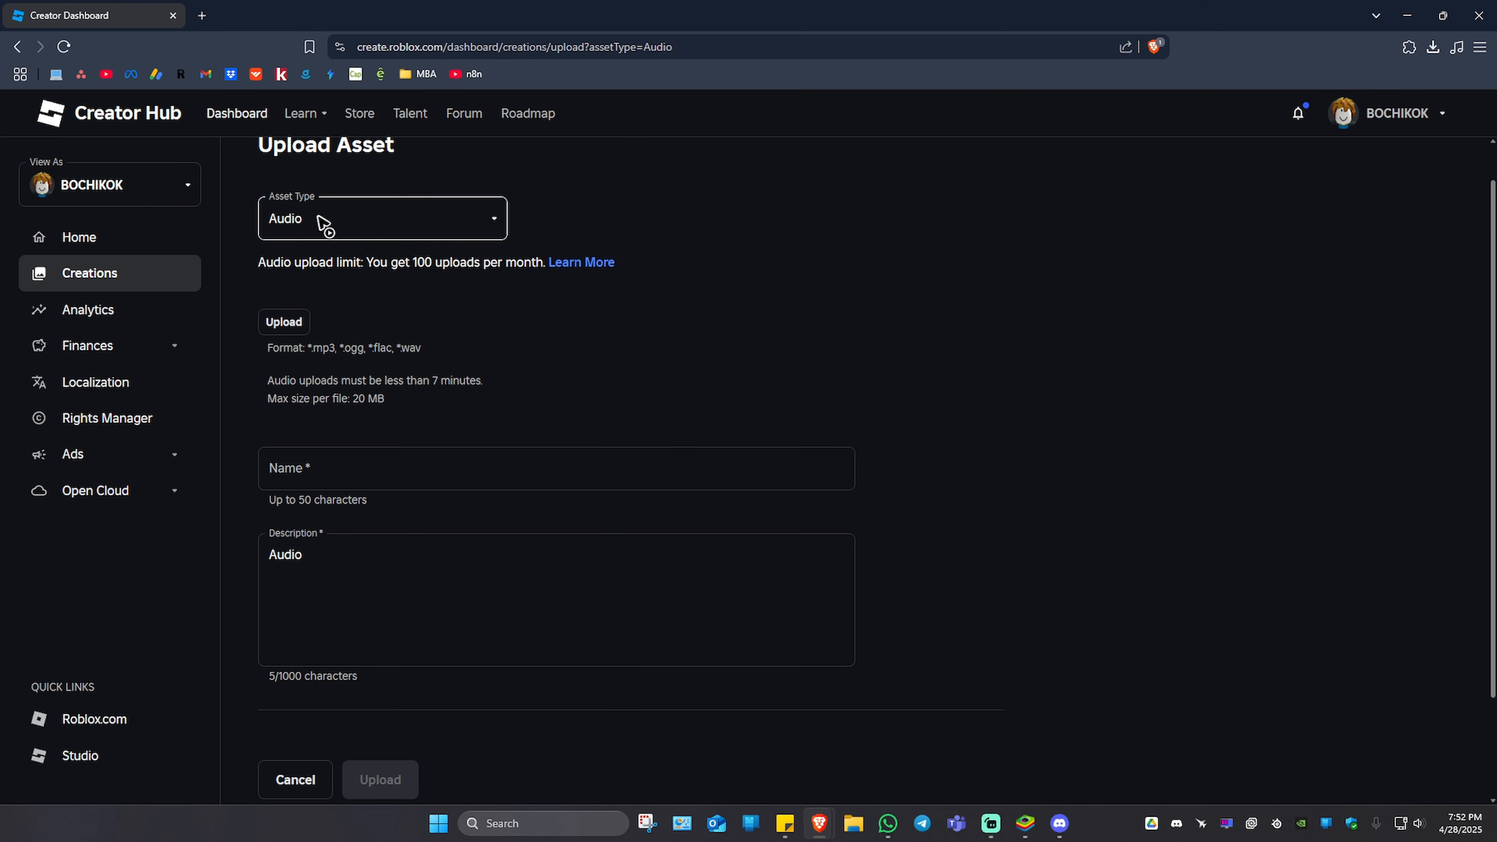
mouse_move(315, 219)
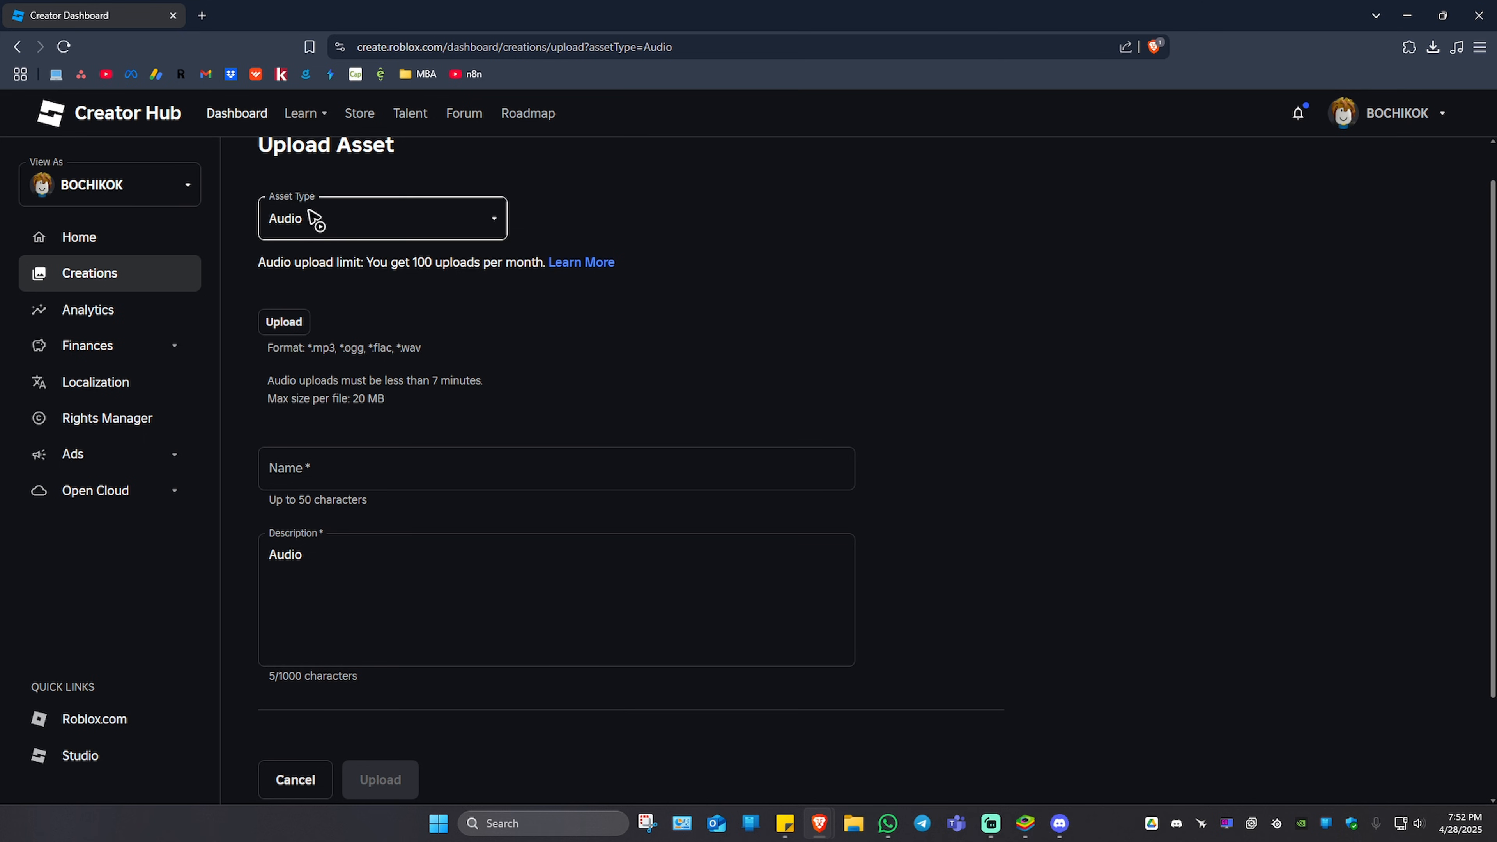
left_click(284, 322)
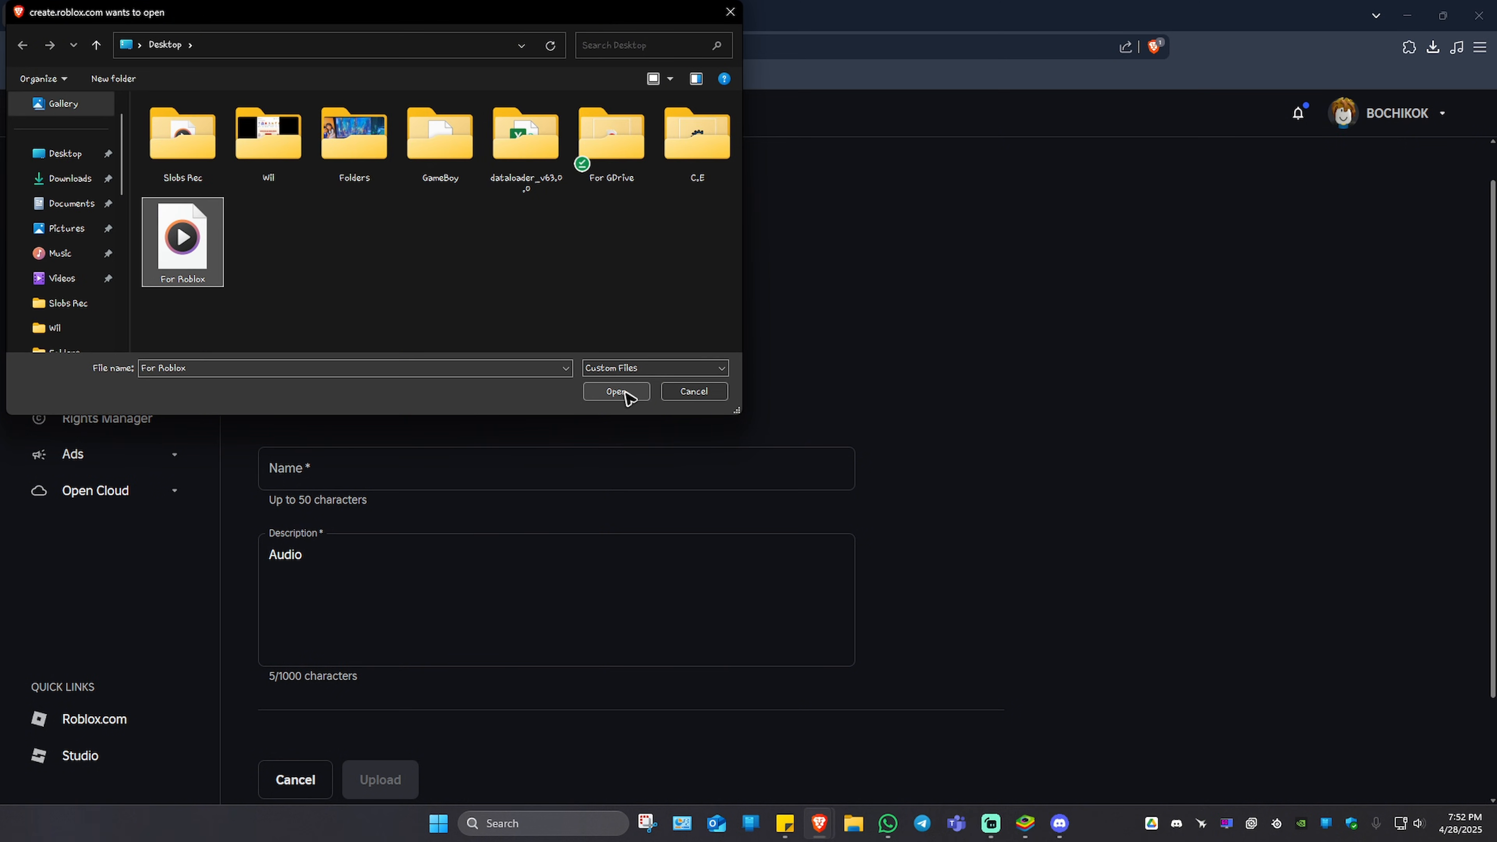
left_click(616, 391)
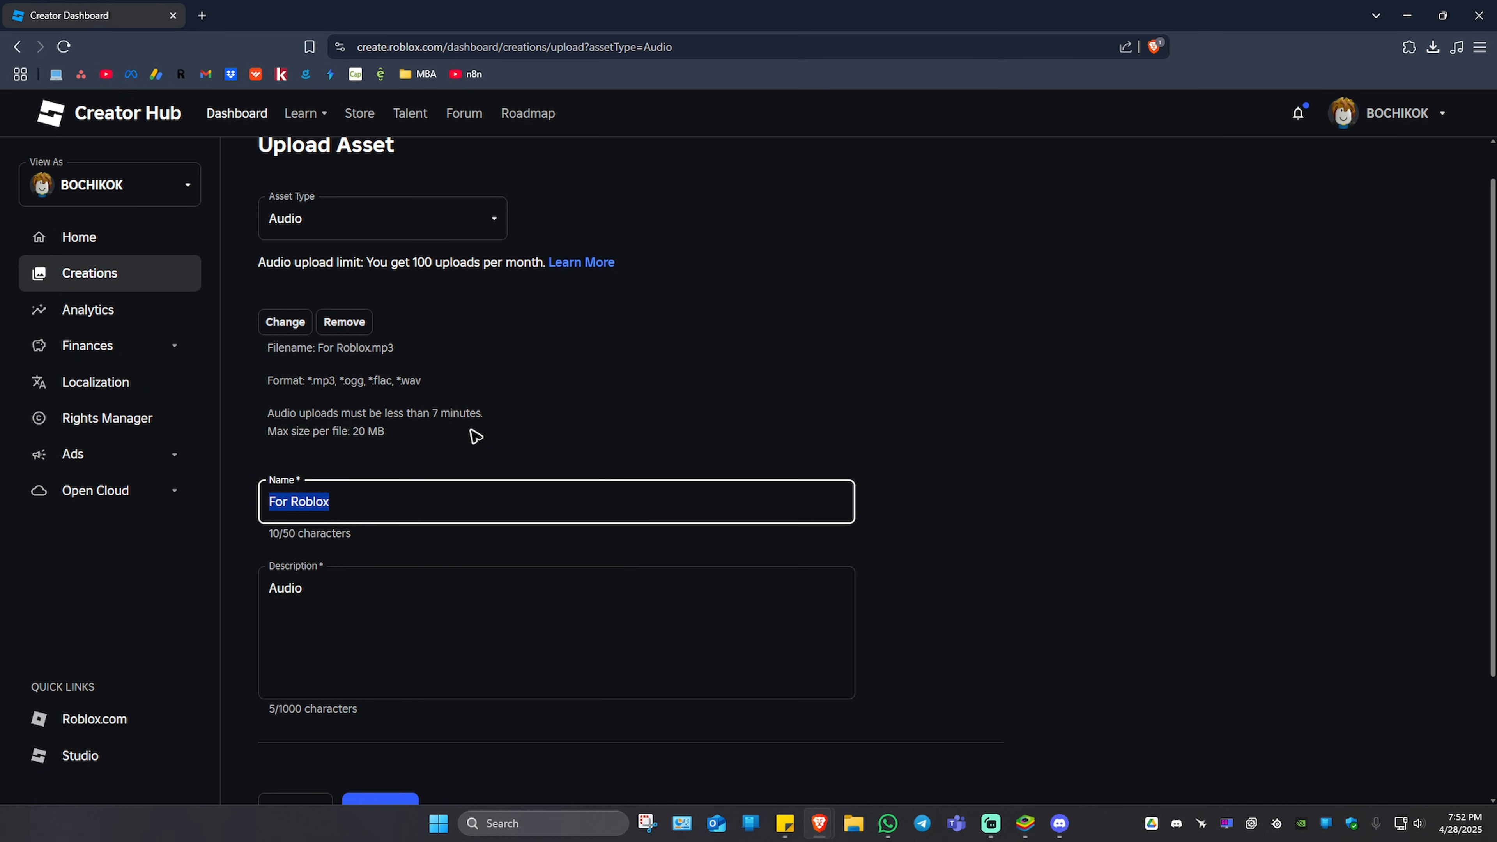
Step: Name the audio 'Burp', describe it 'This is me burping', and submit the upload
type("Burp")
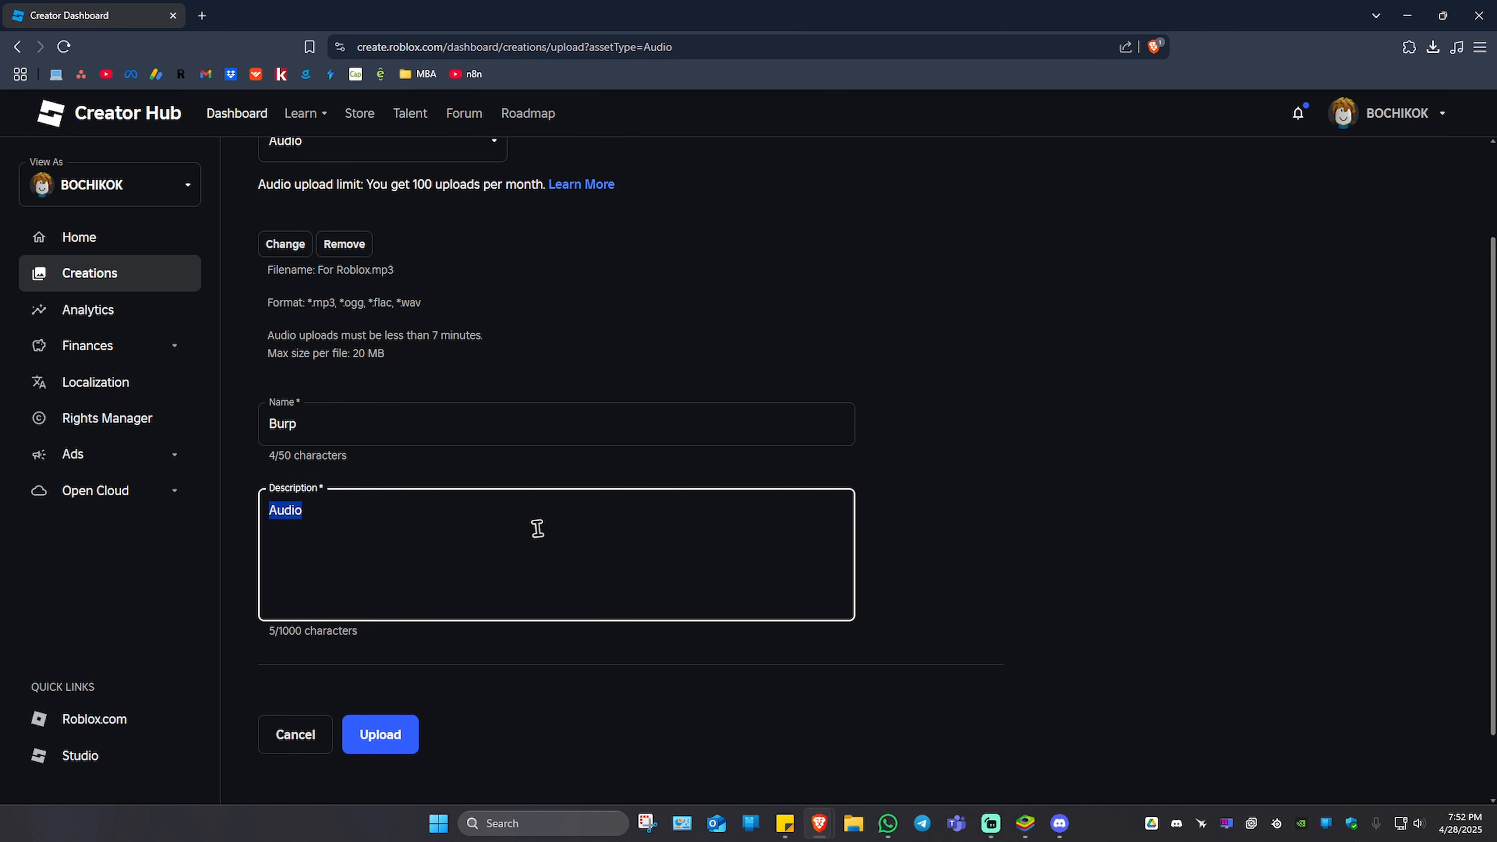
type("This is me bur")
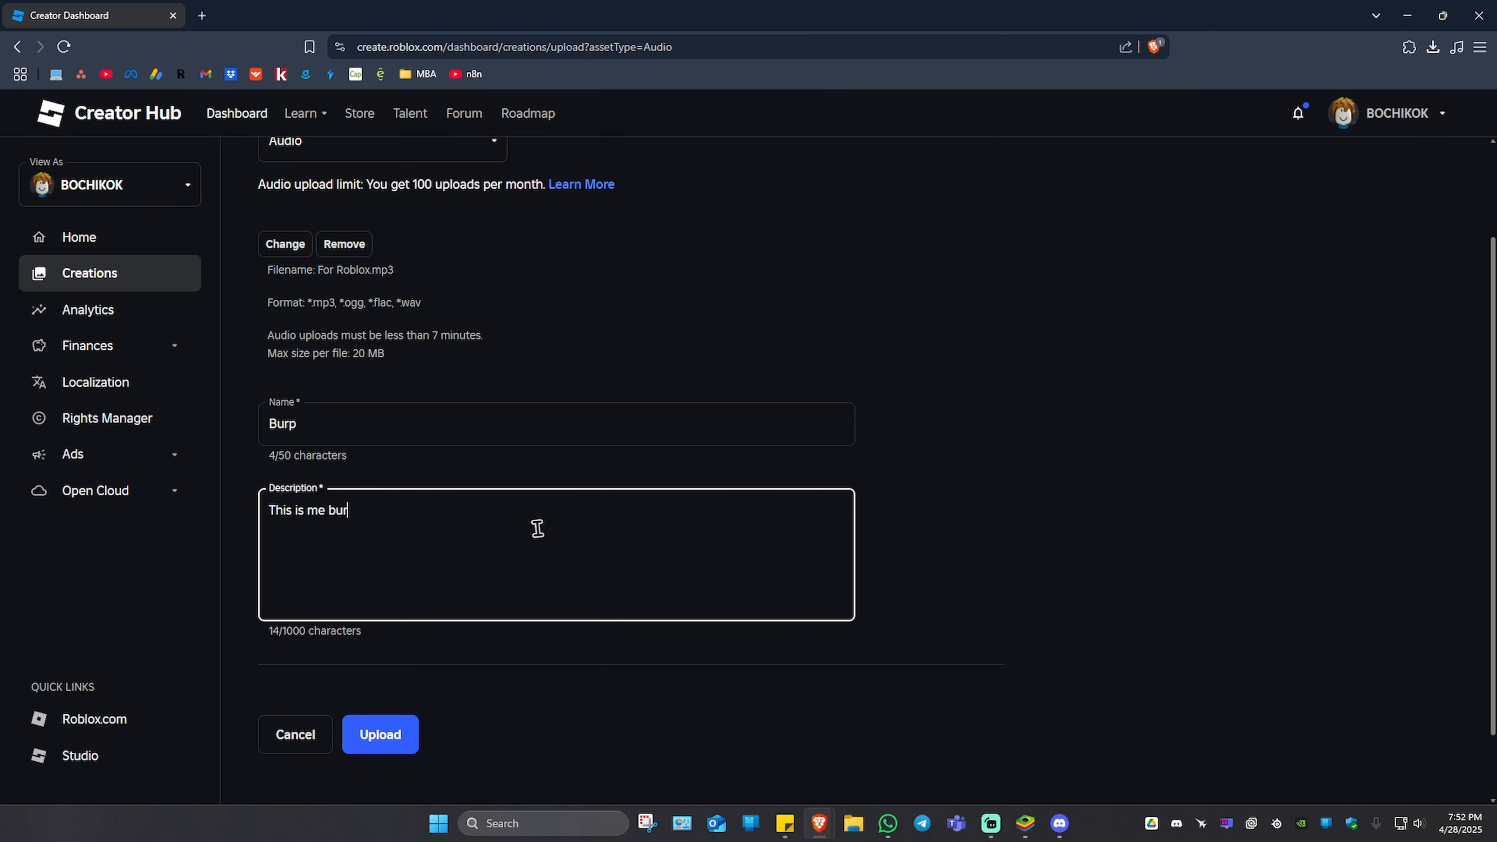
type("ping")
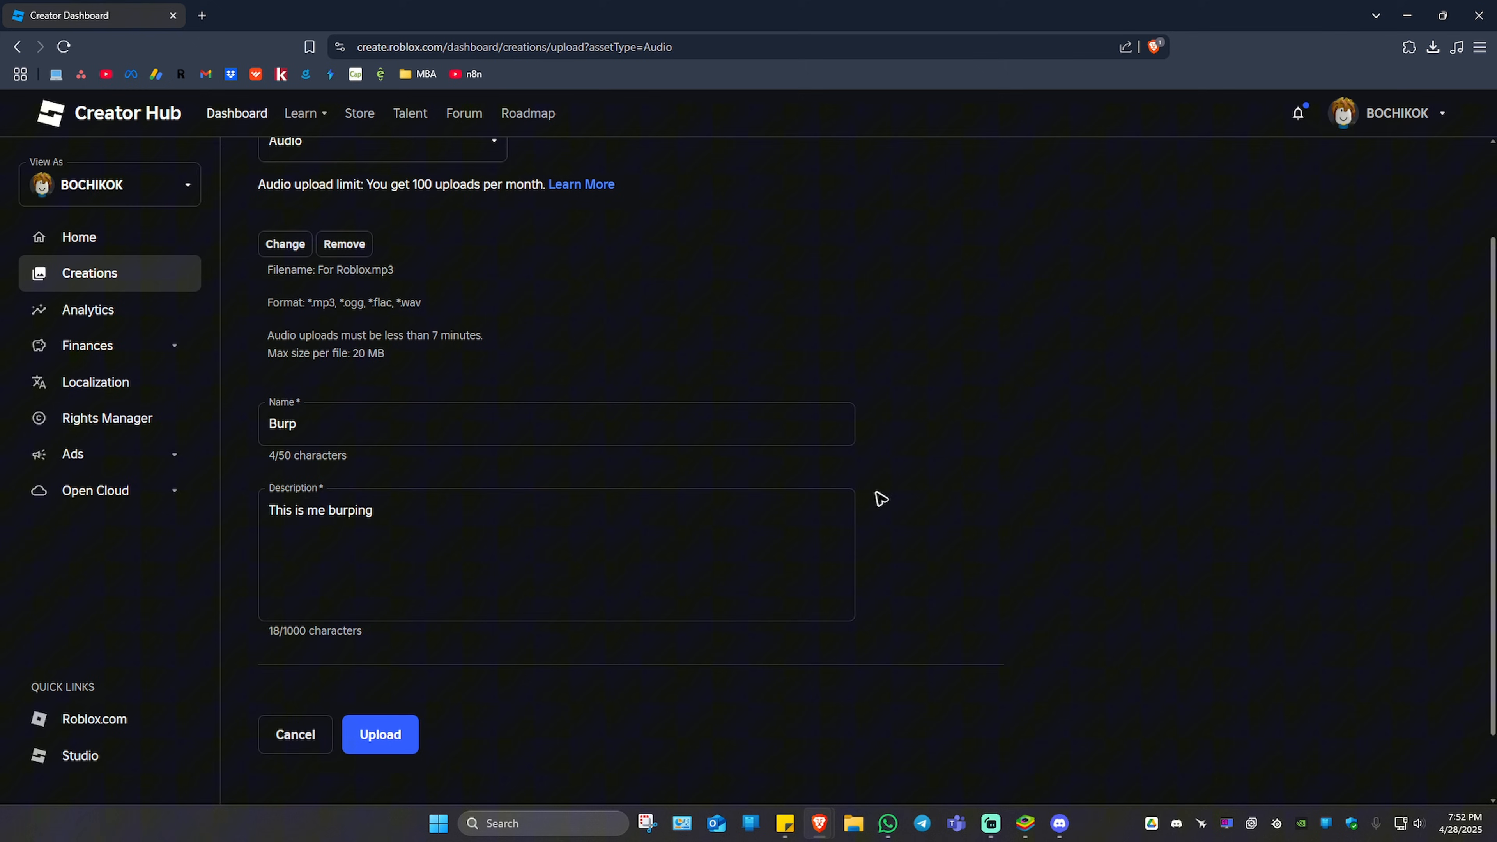
scroll("down", 3)
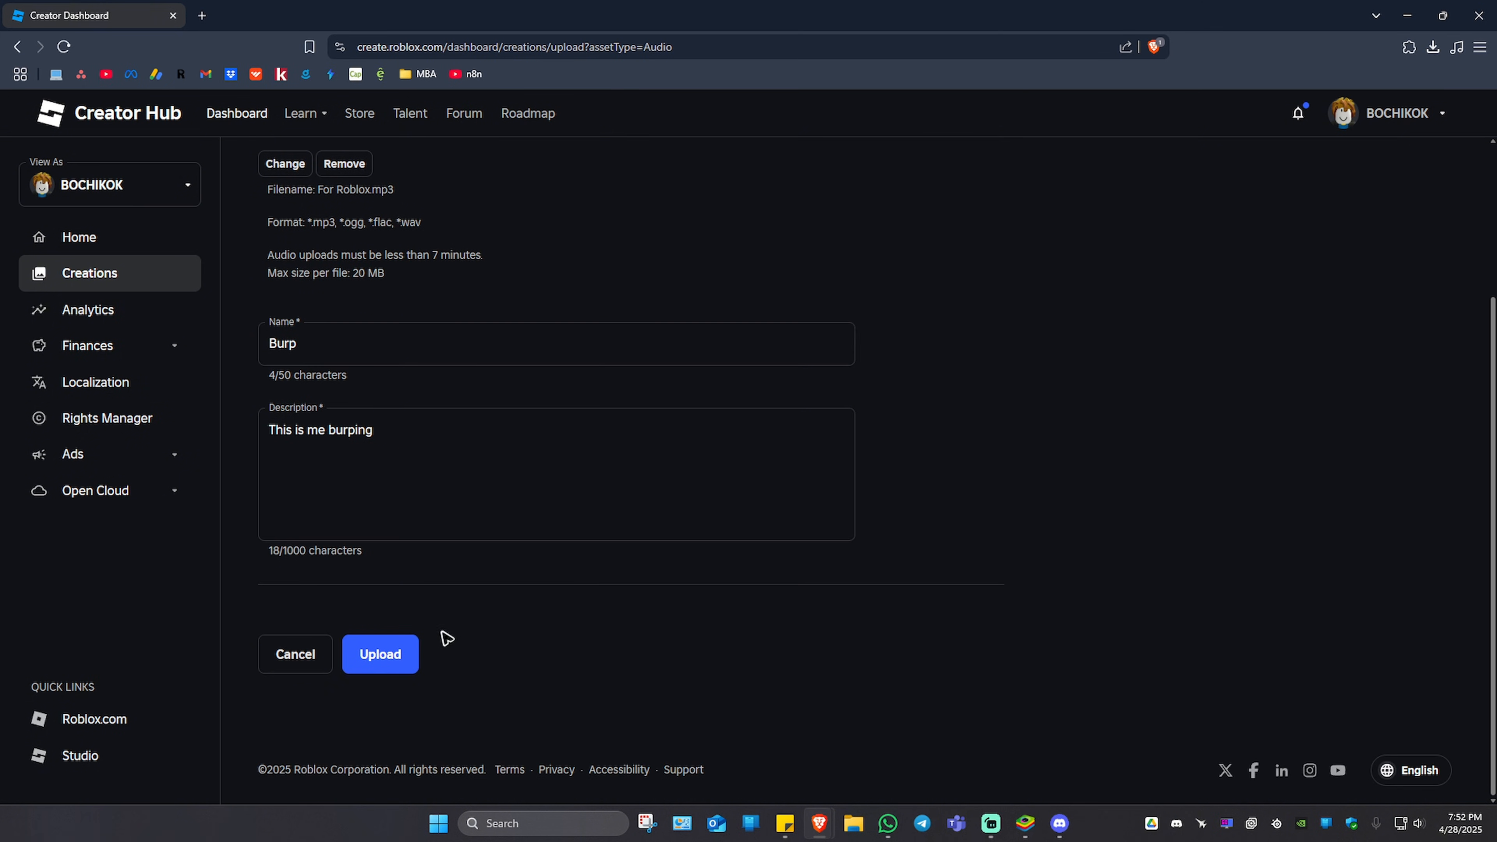
left_click(379, 654)
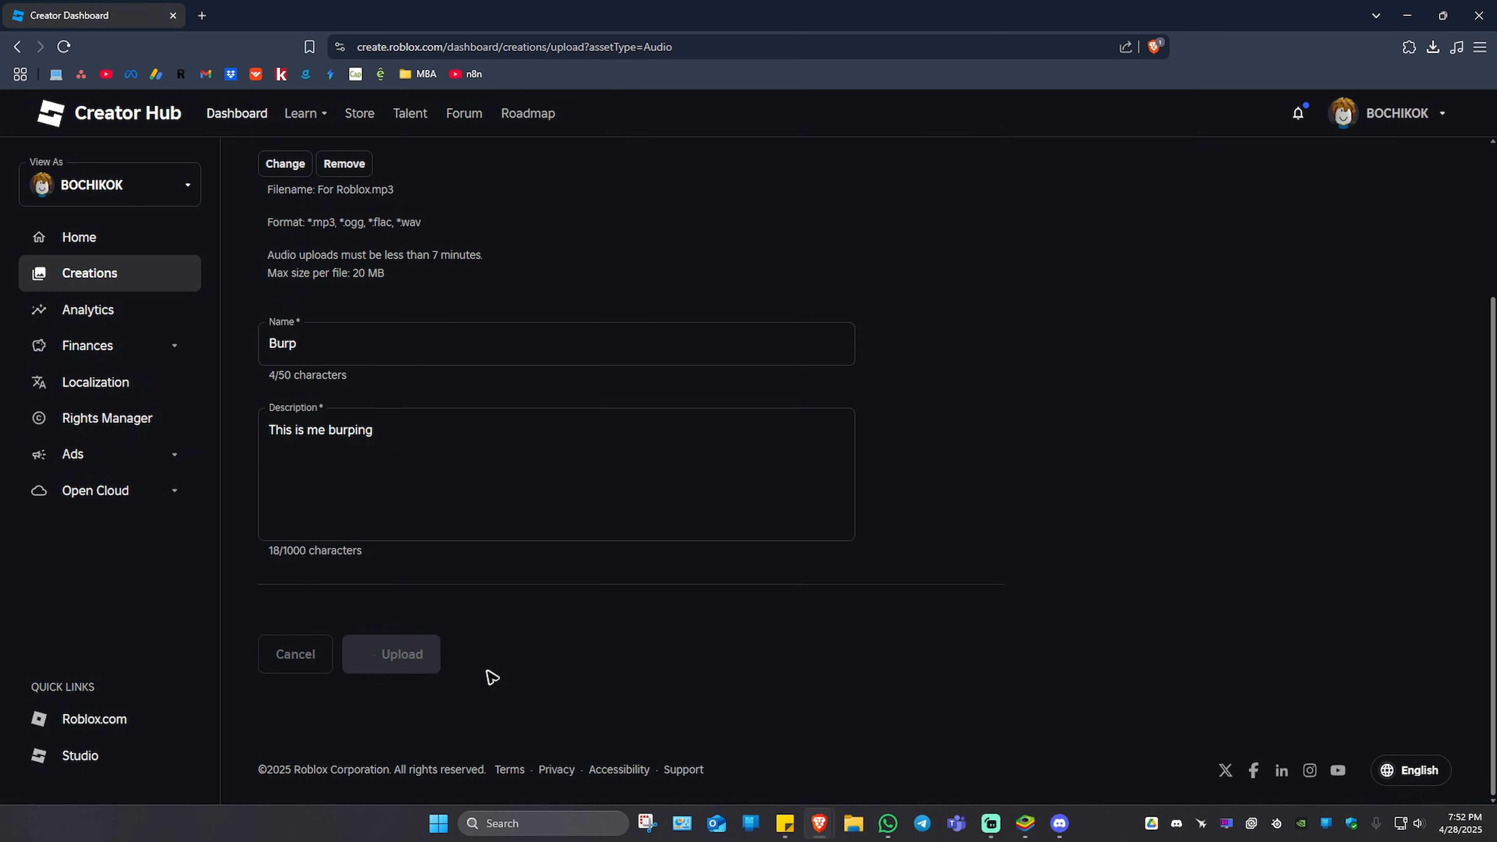
left_click(400, 654)
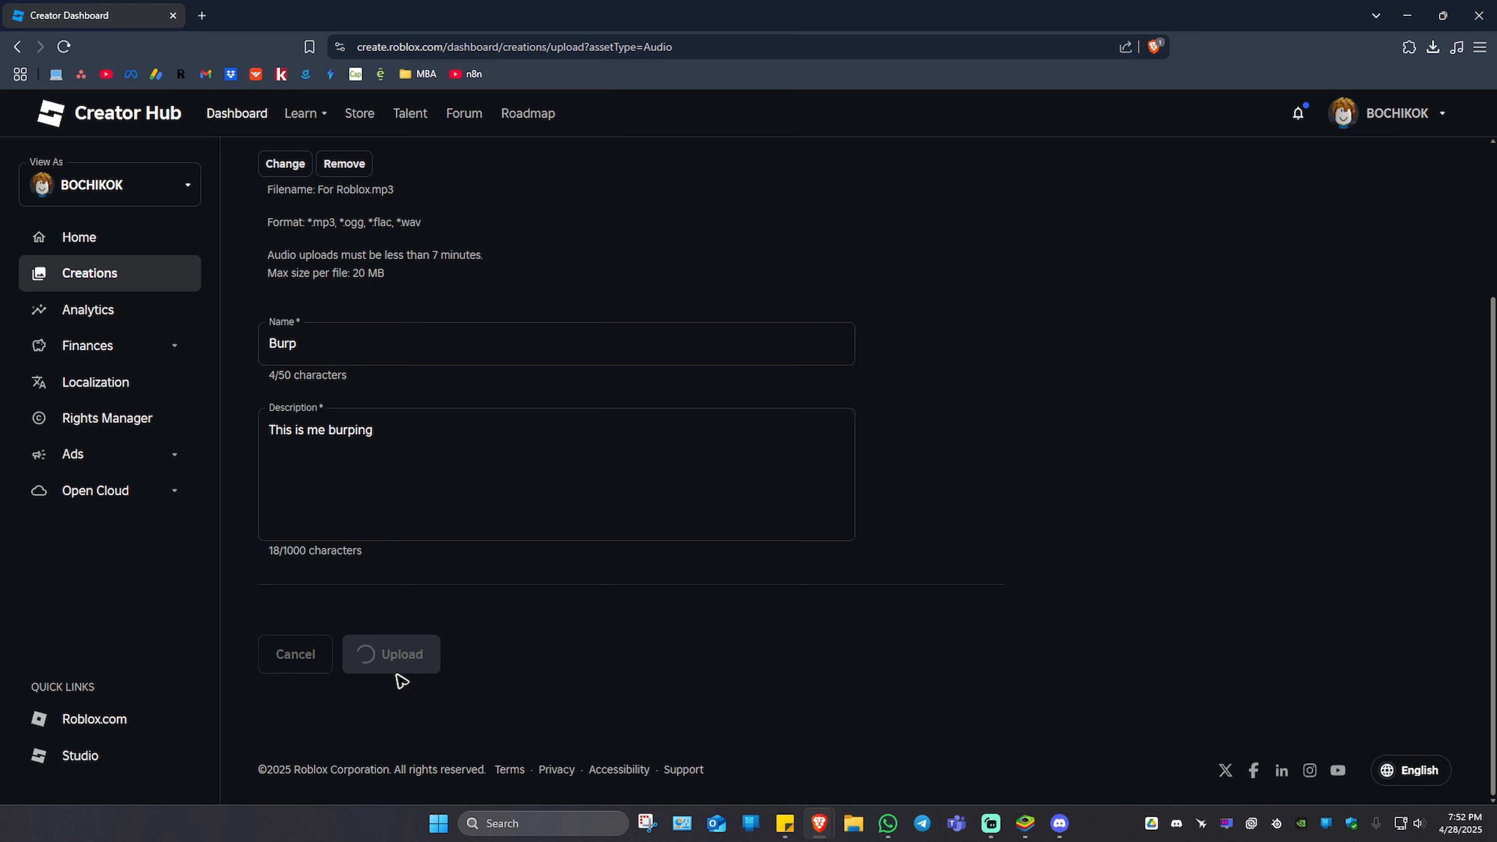
Step: Finish the upload so the Burp asset appears in the Audio items list
left_click(398, 654)
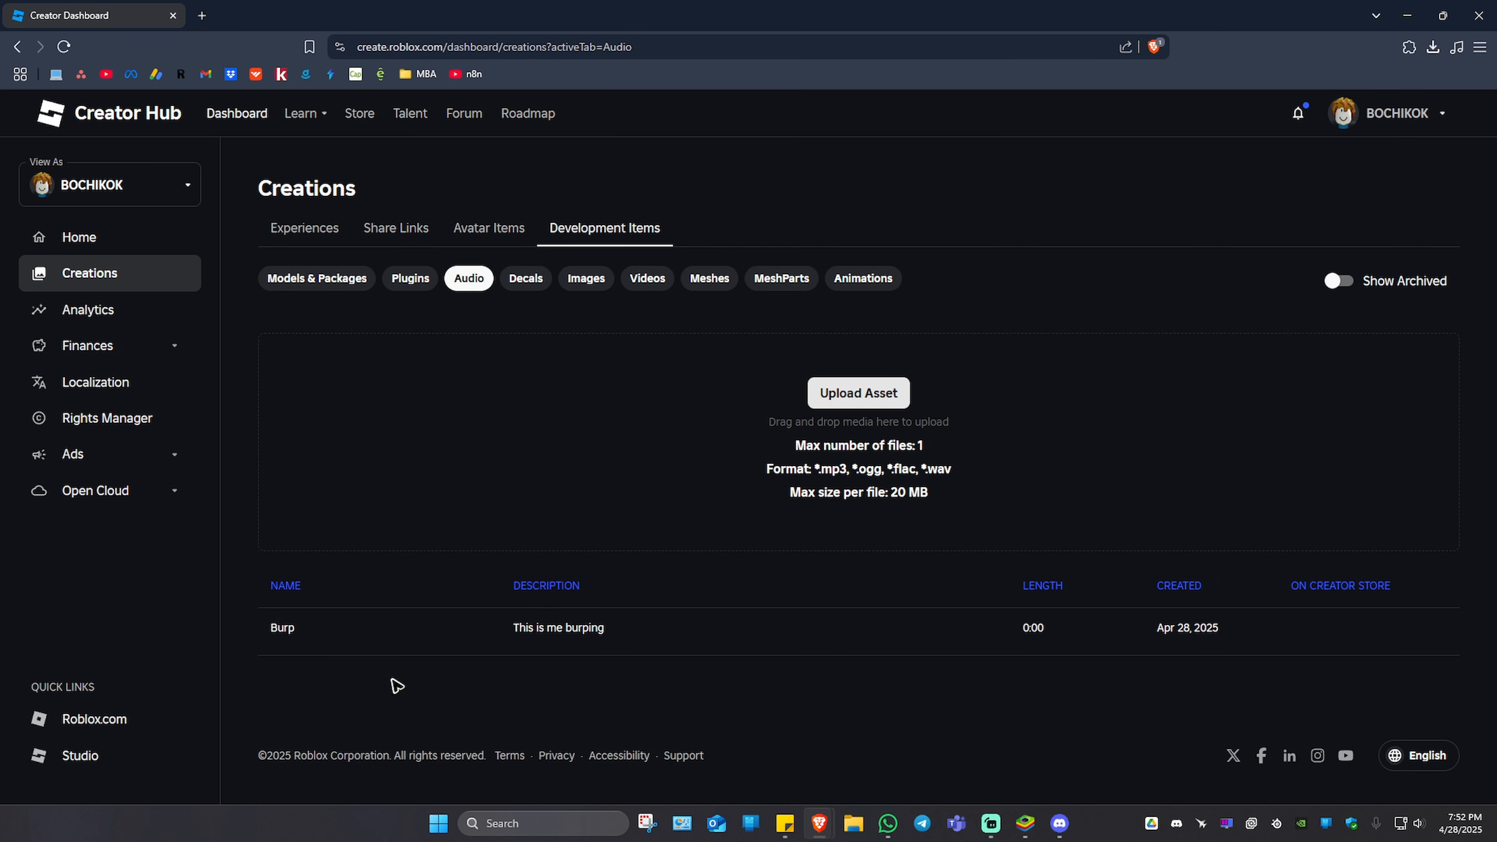
mouse_move(965, 276)
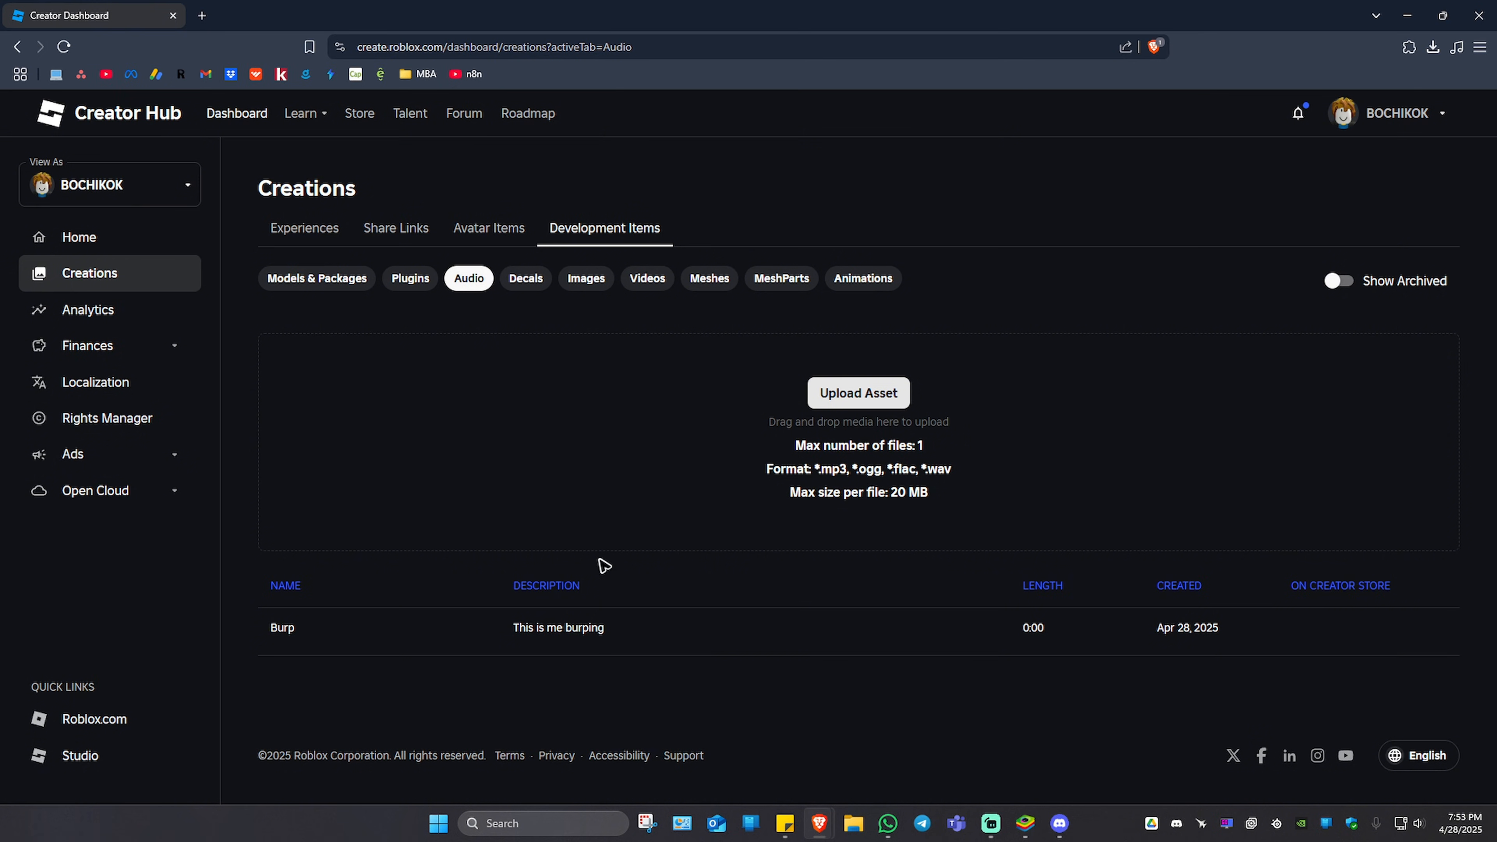
mouse_move(335, 639)
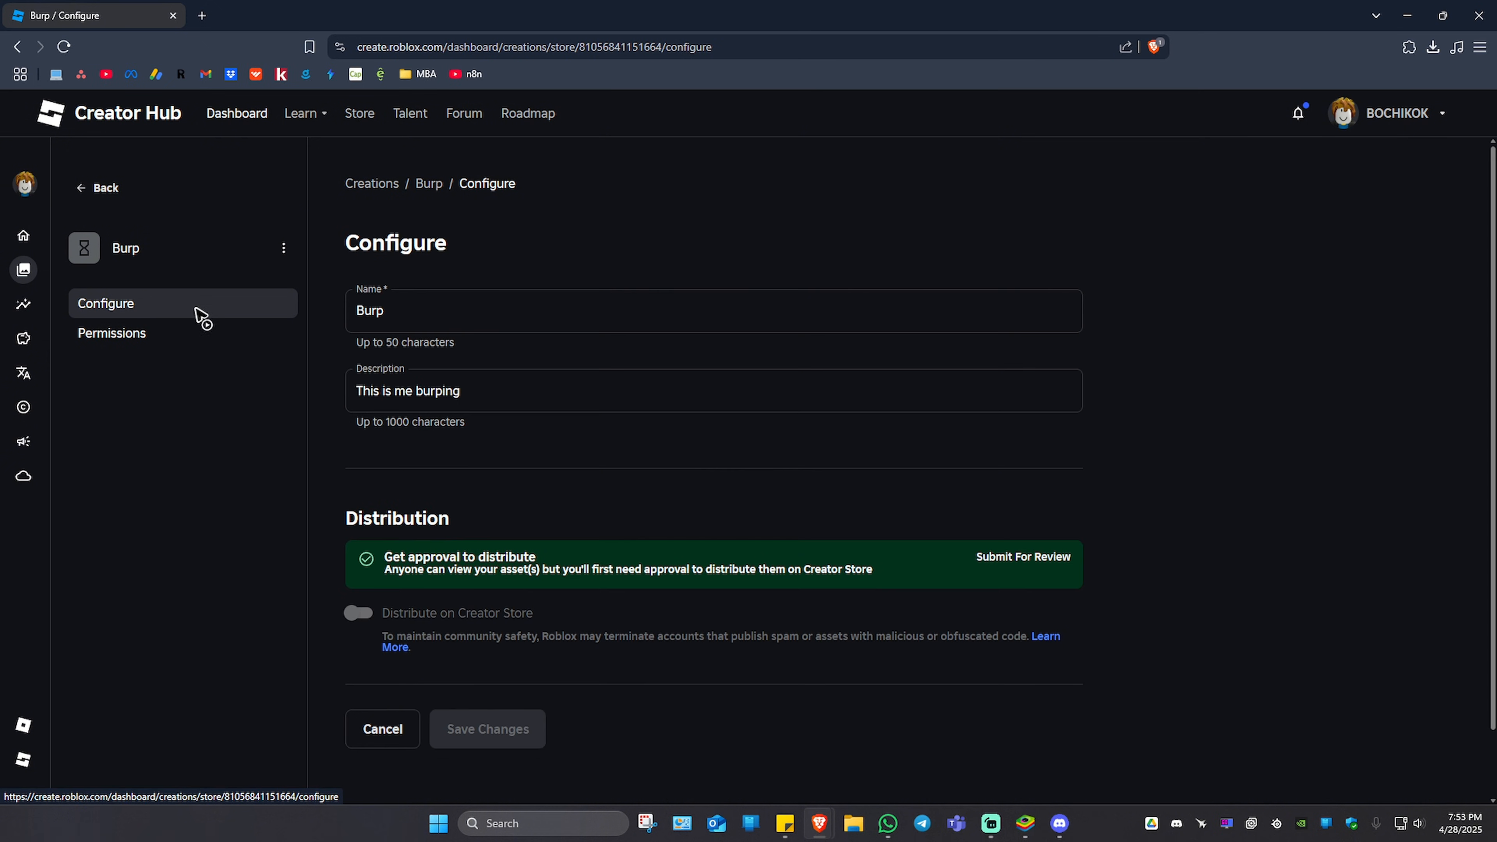
mouse_move(873, 584)
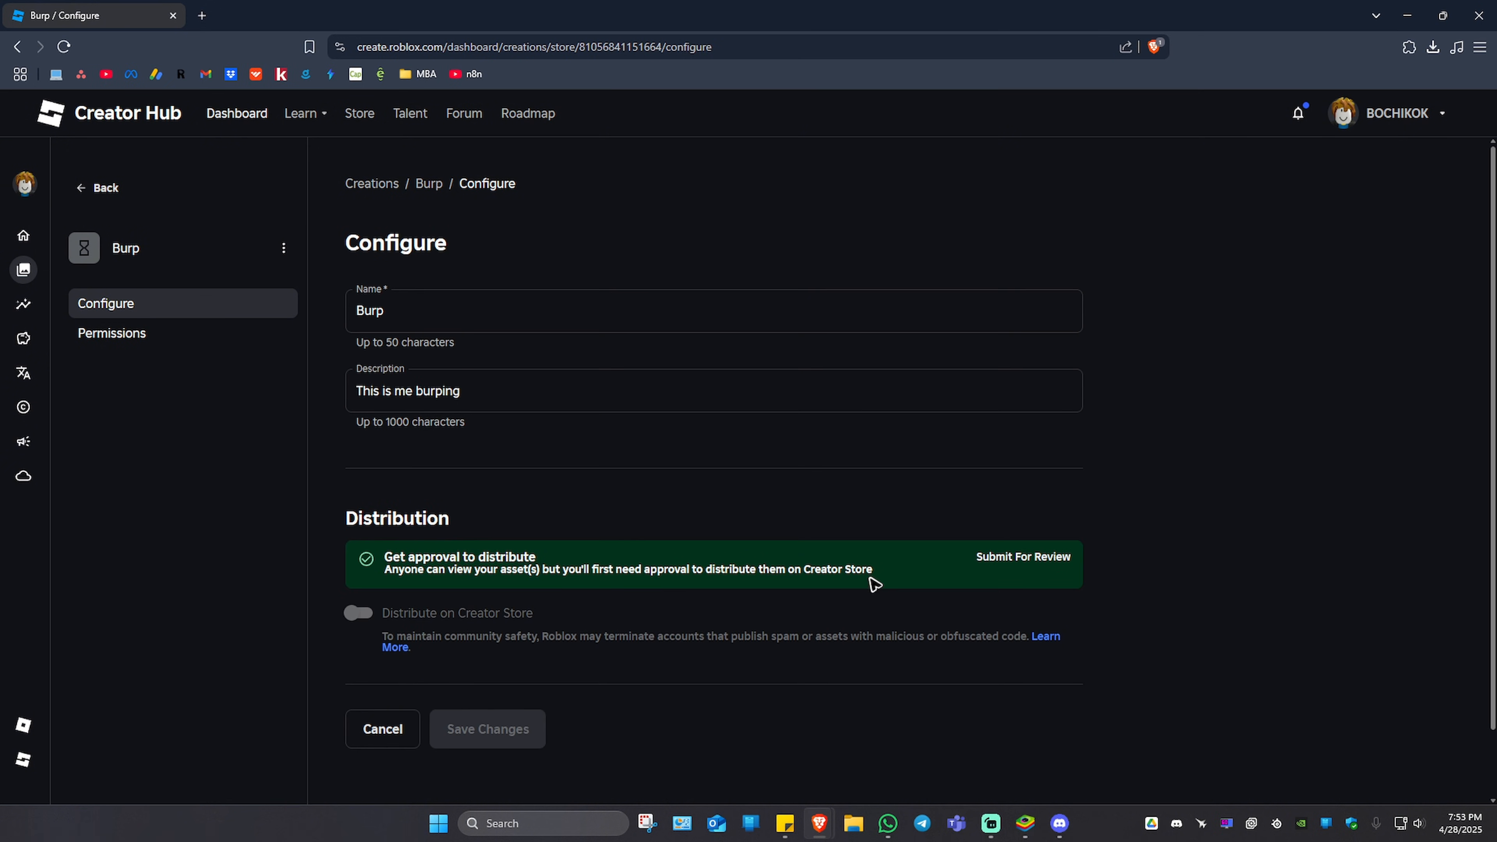
mouse_move(1022, 557)
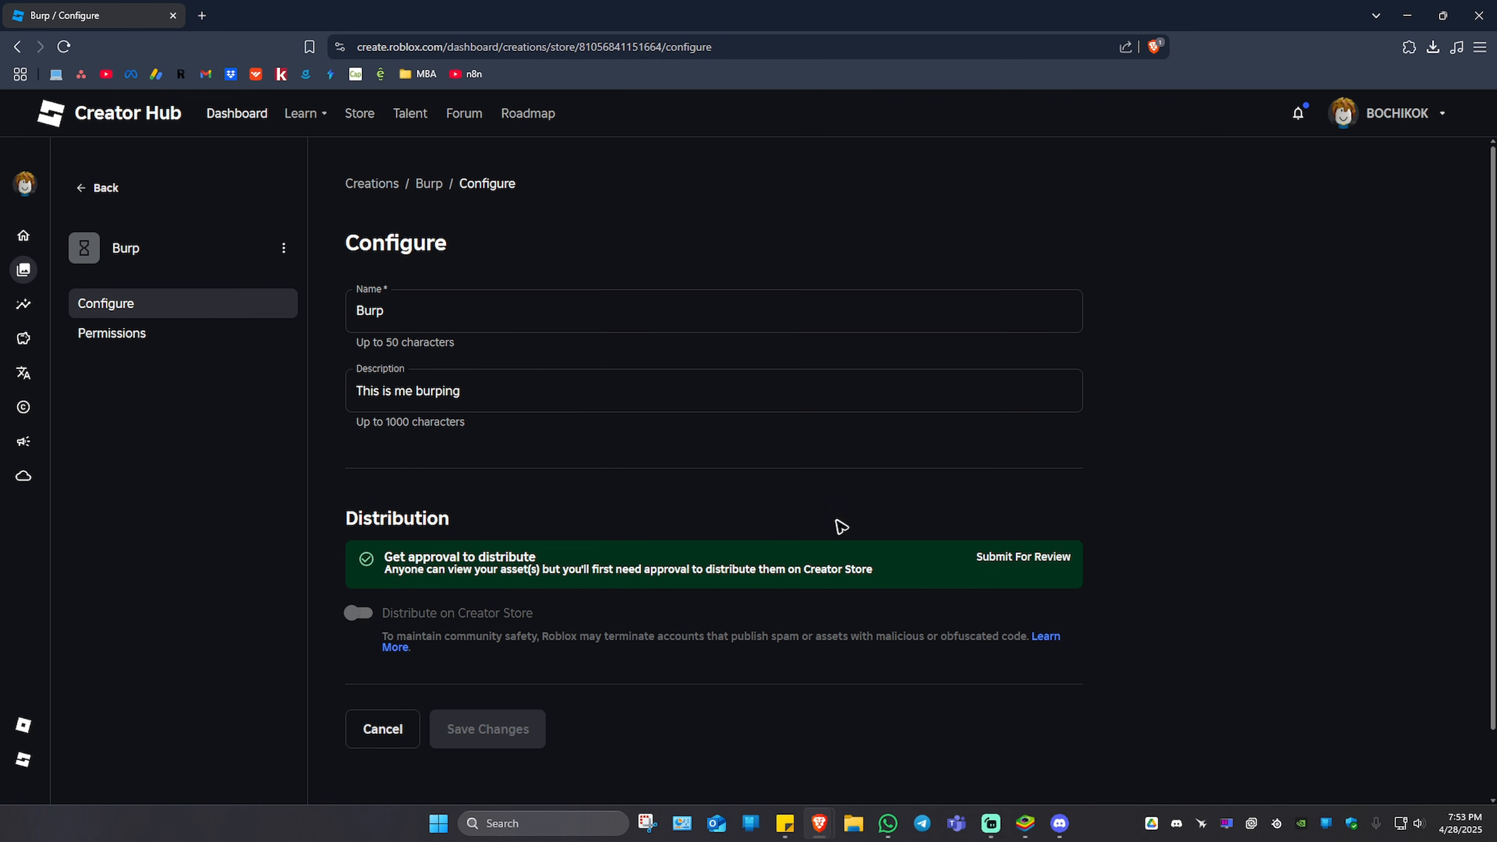
Step: From Burp's configure page, request distribution review for the audio
left_click(1021, 557)
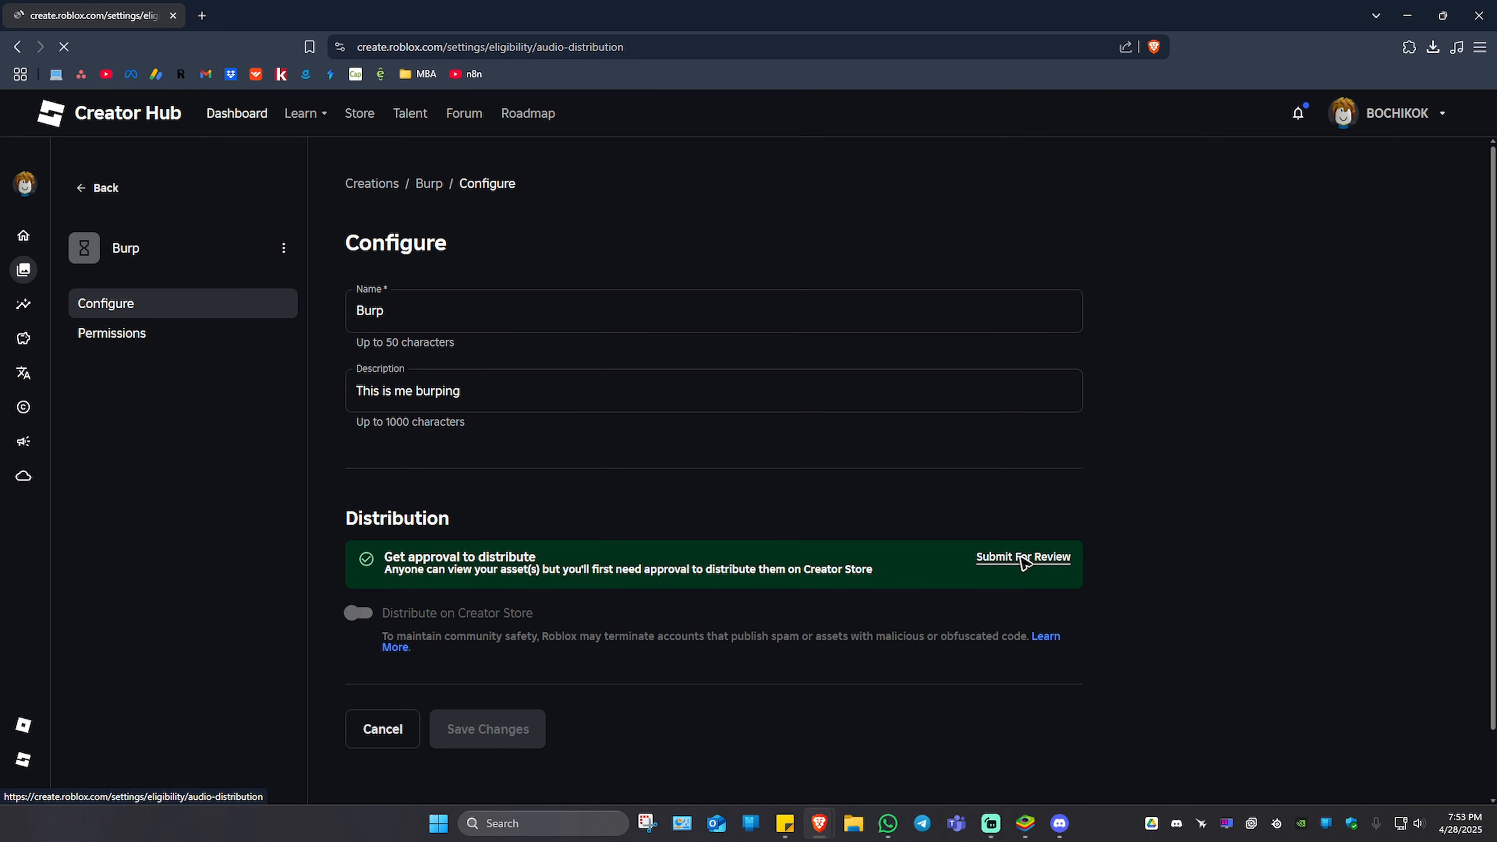
Step: Accept all four audio distribution legal agreements and submit them for approval
left_click(1022, 557)
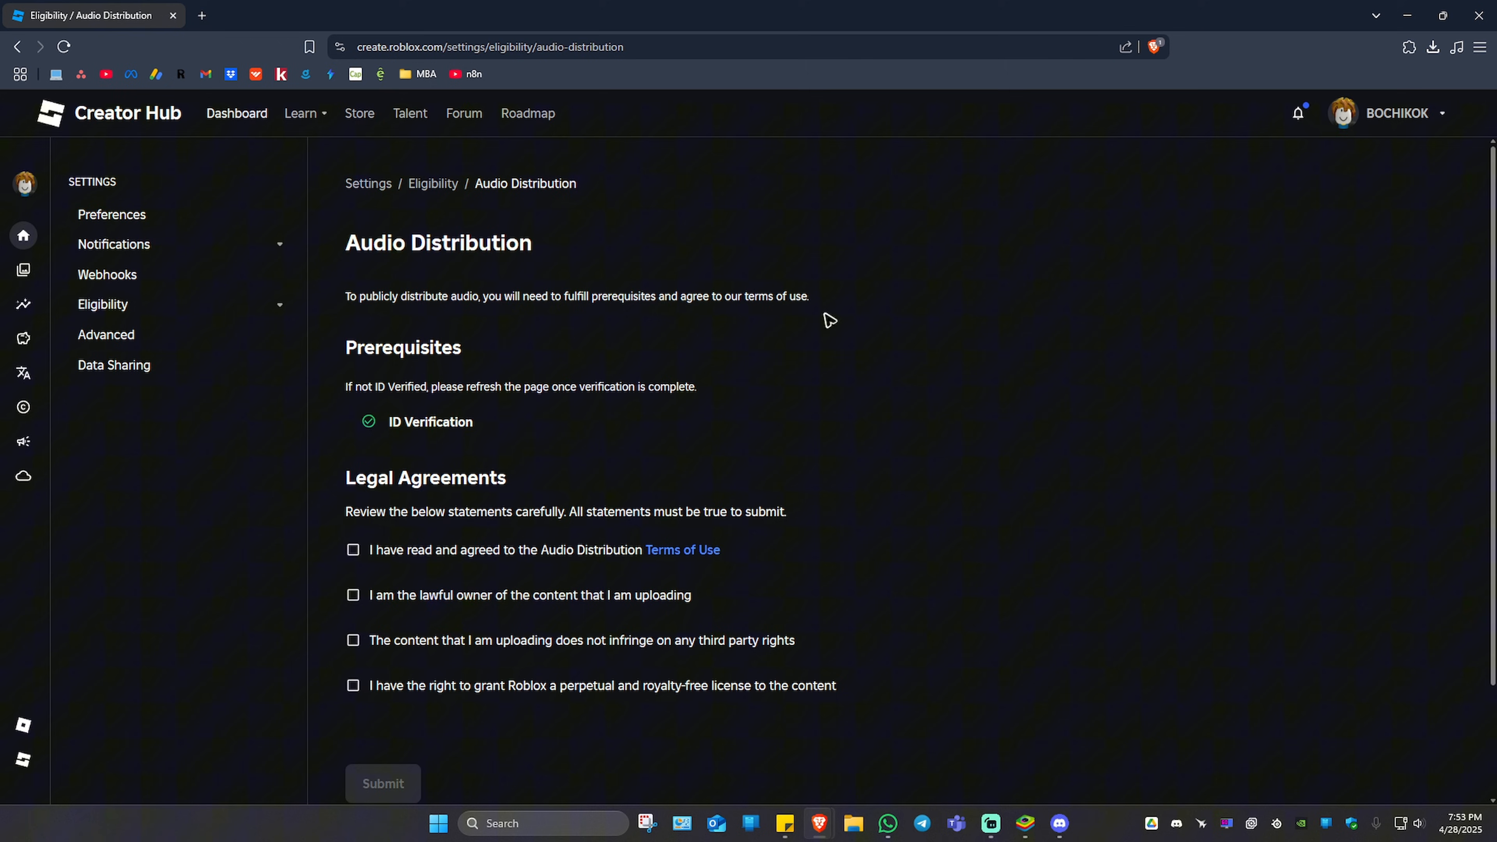
mouse_move(574, 310)
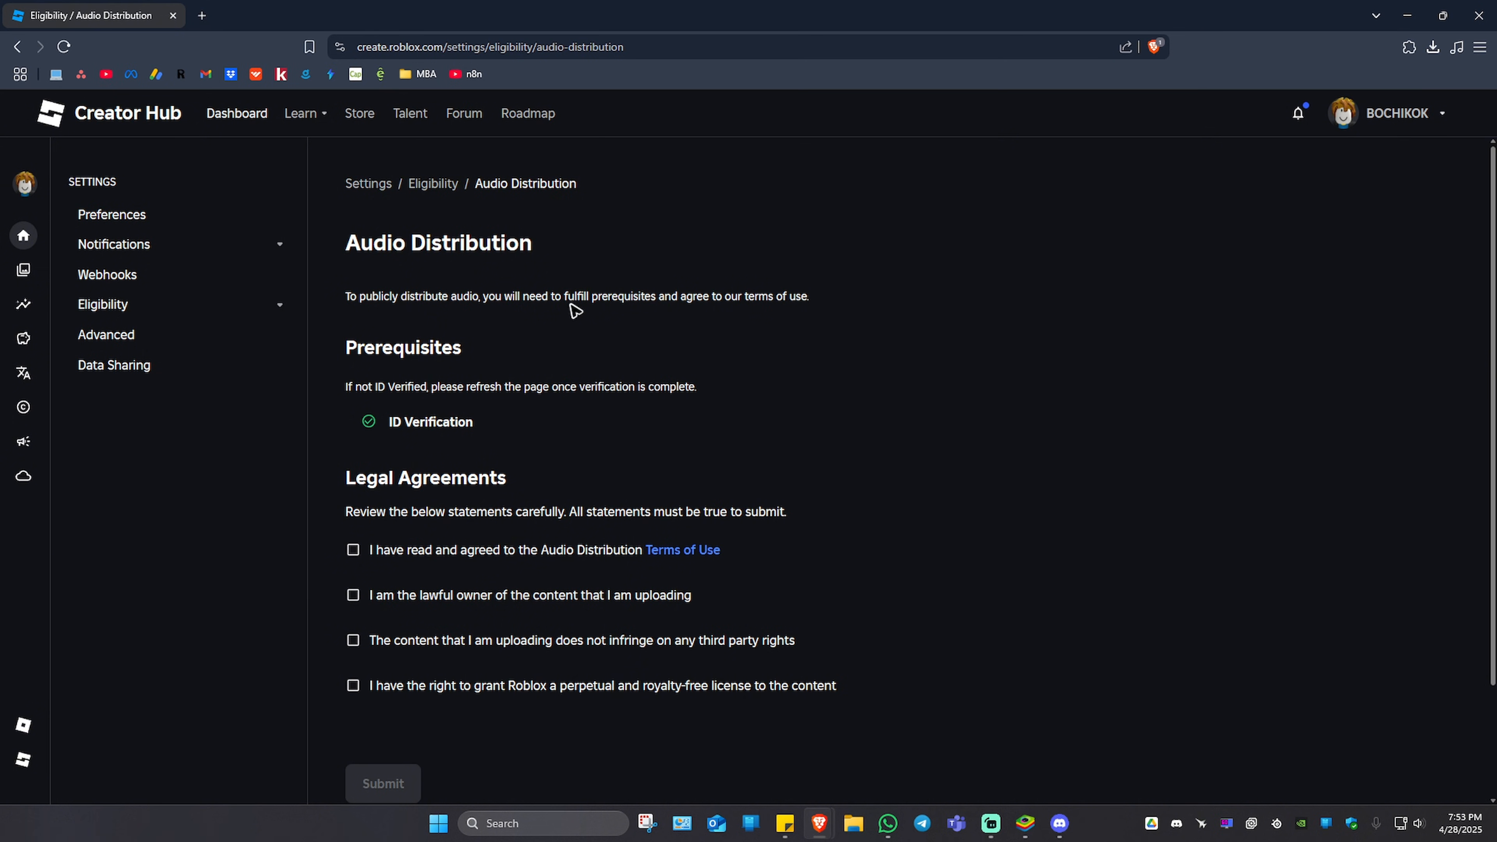
mouse_move(425, 370)
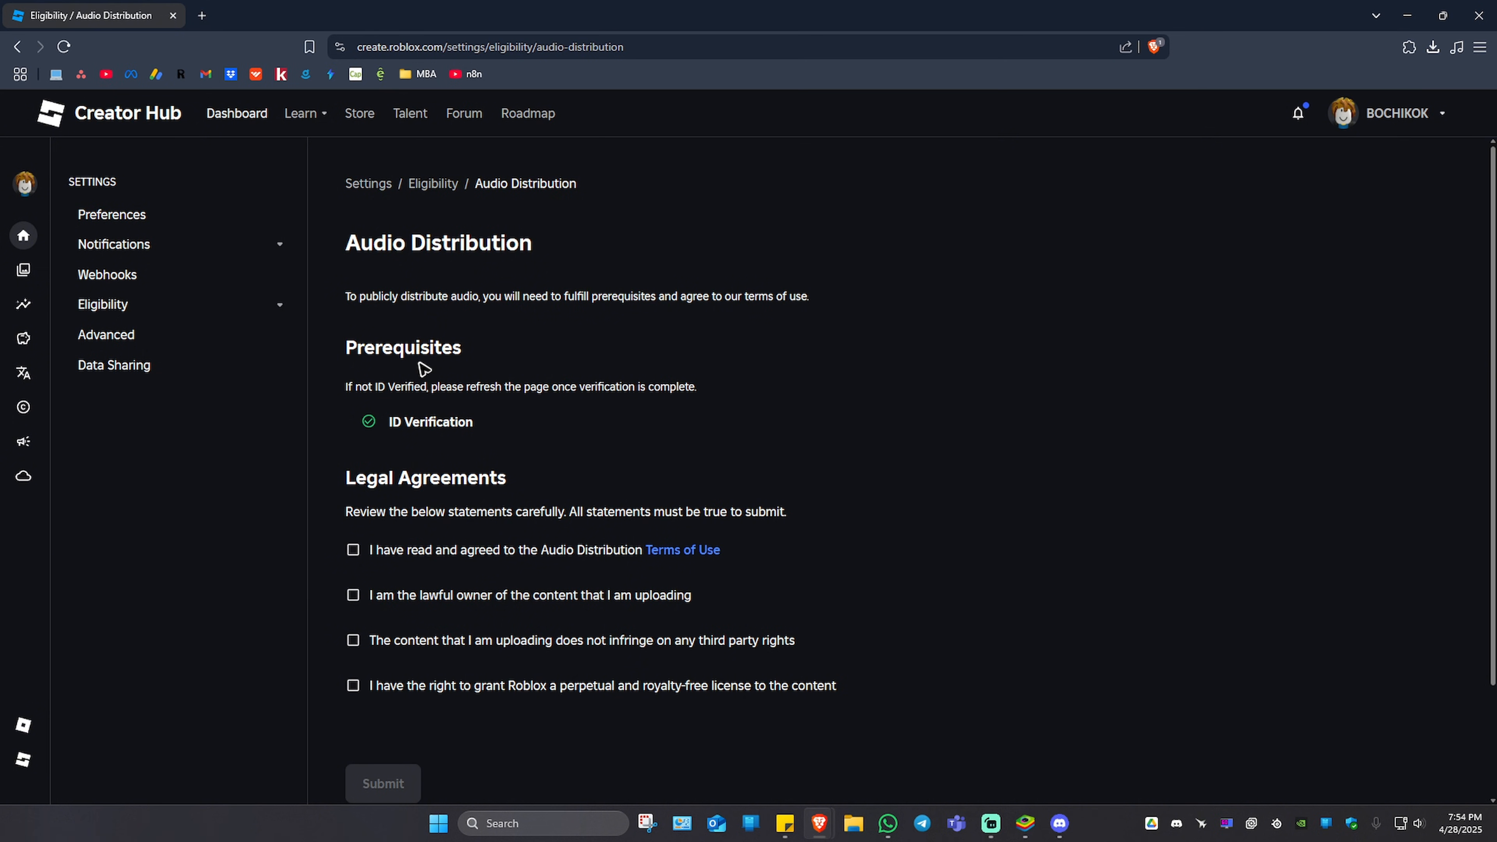
mouse_move(354, 431)
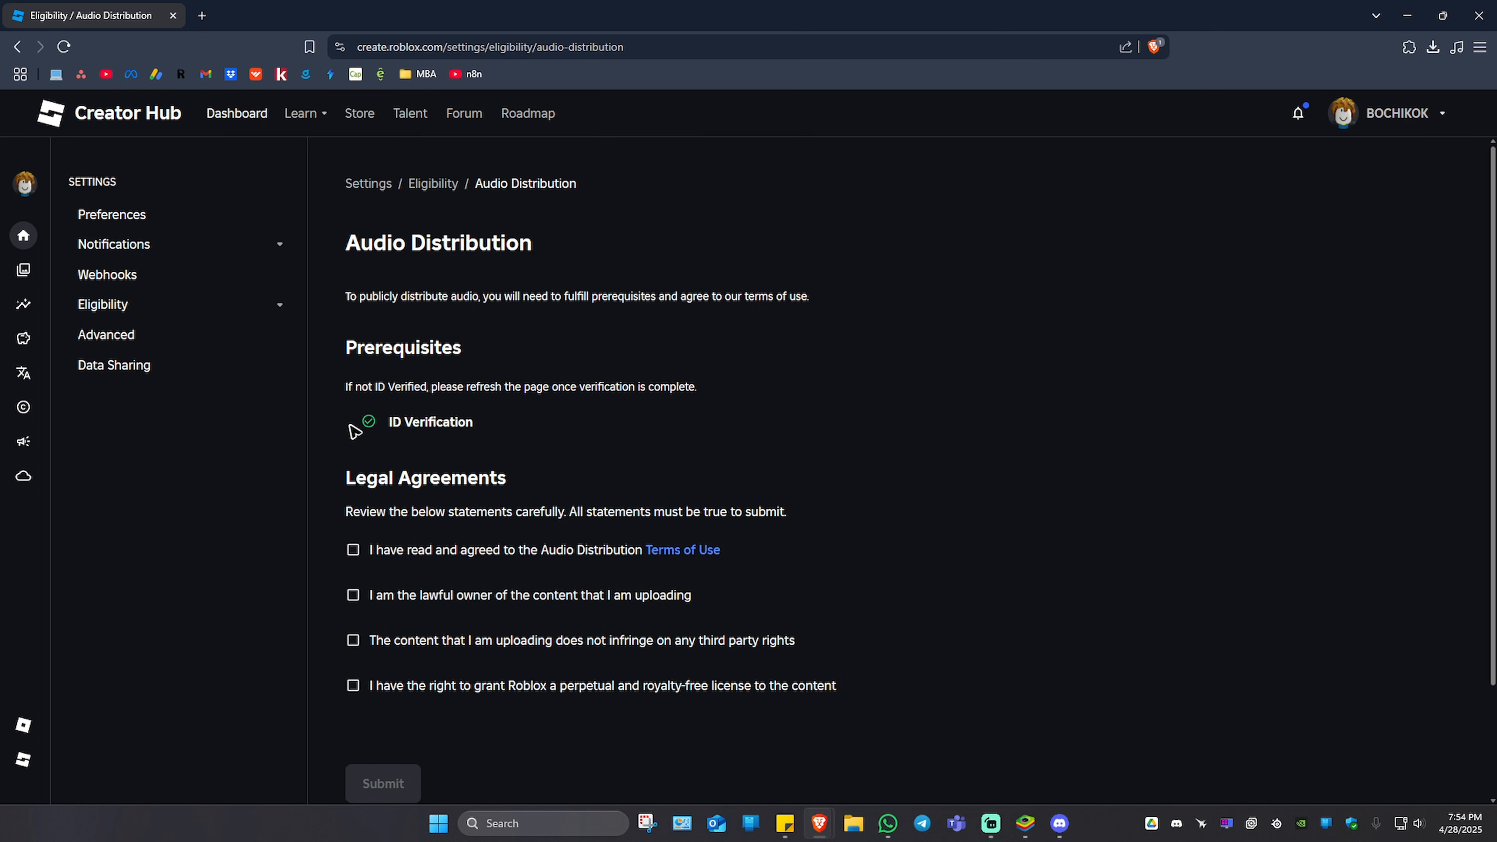
mouse_move(524, 429)
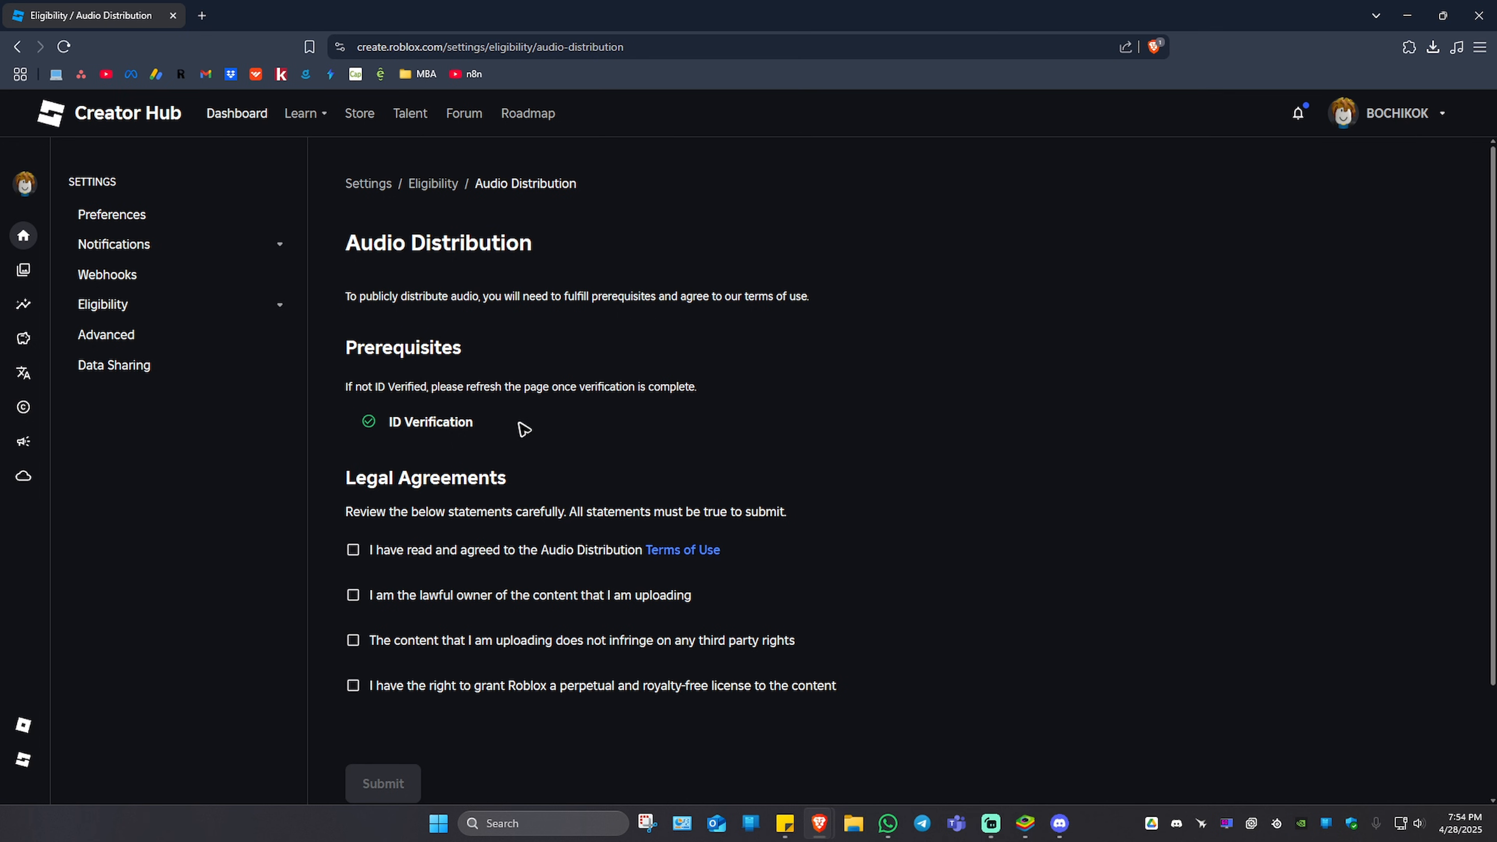
scroll("down", 3)
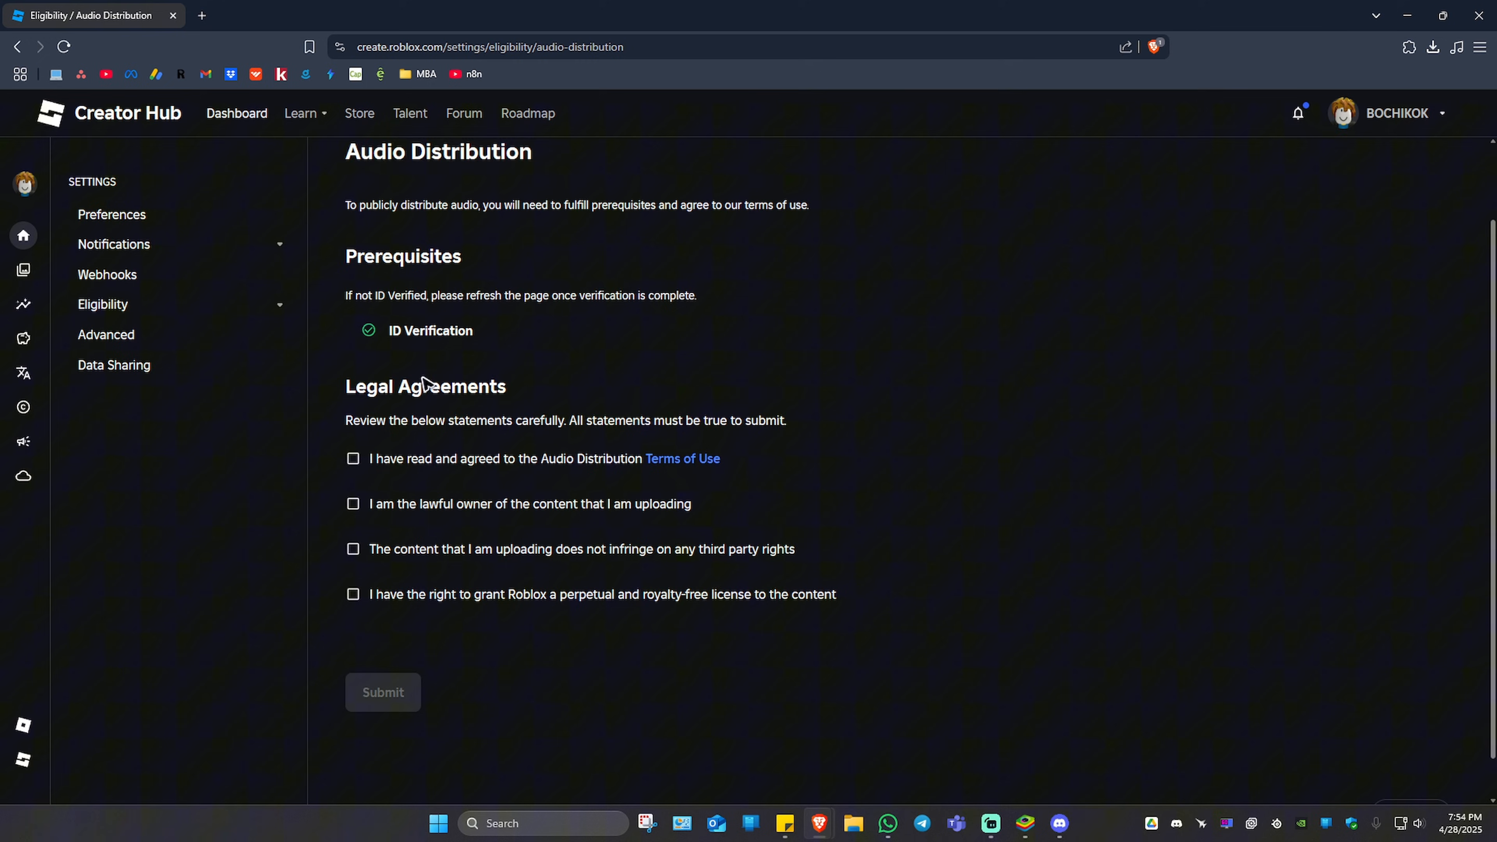
left_click(353, 458)
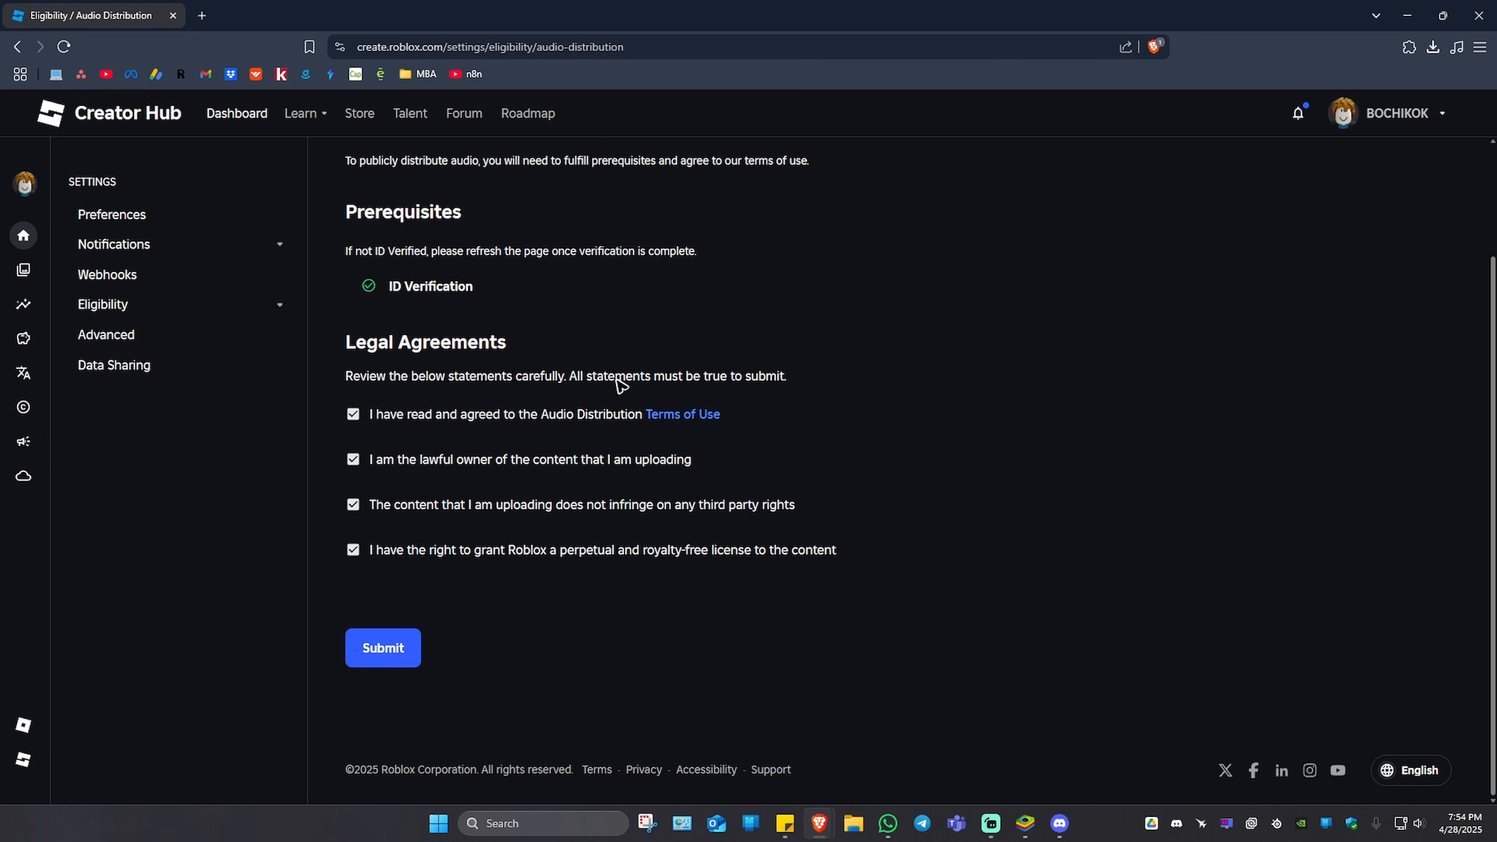
left_click(382, 647)
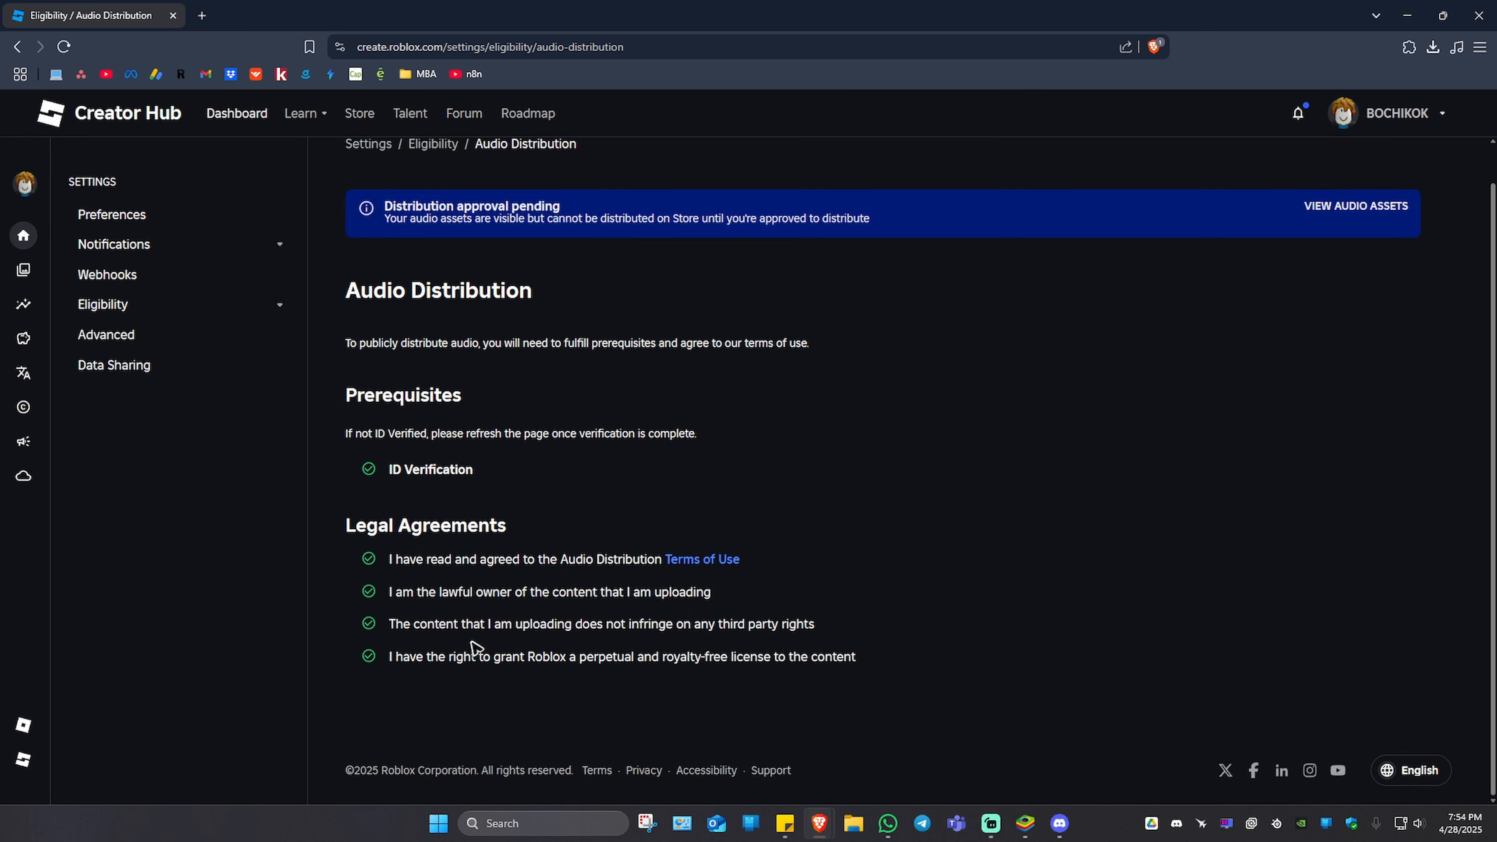
mouse_move(552, 215)
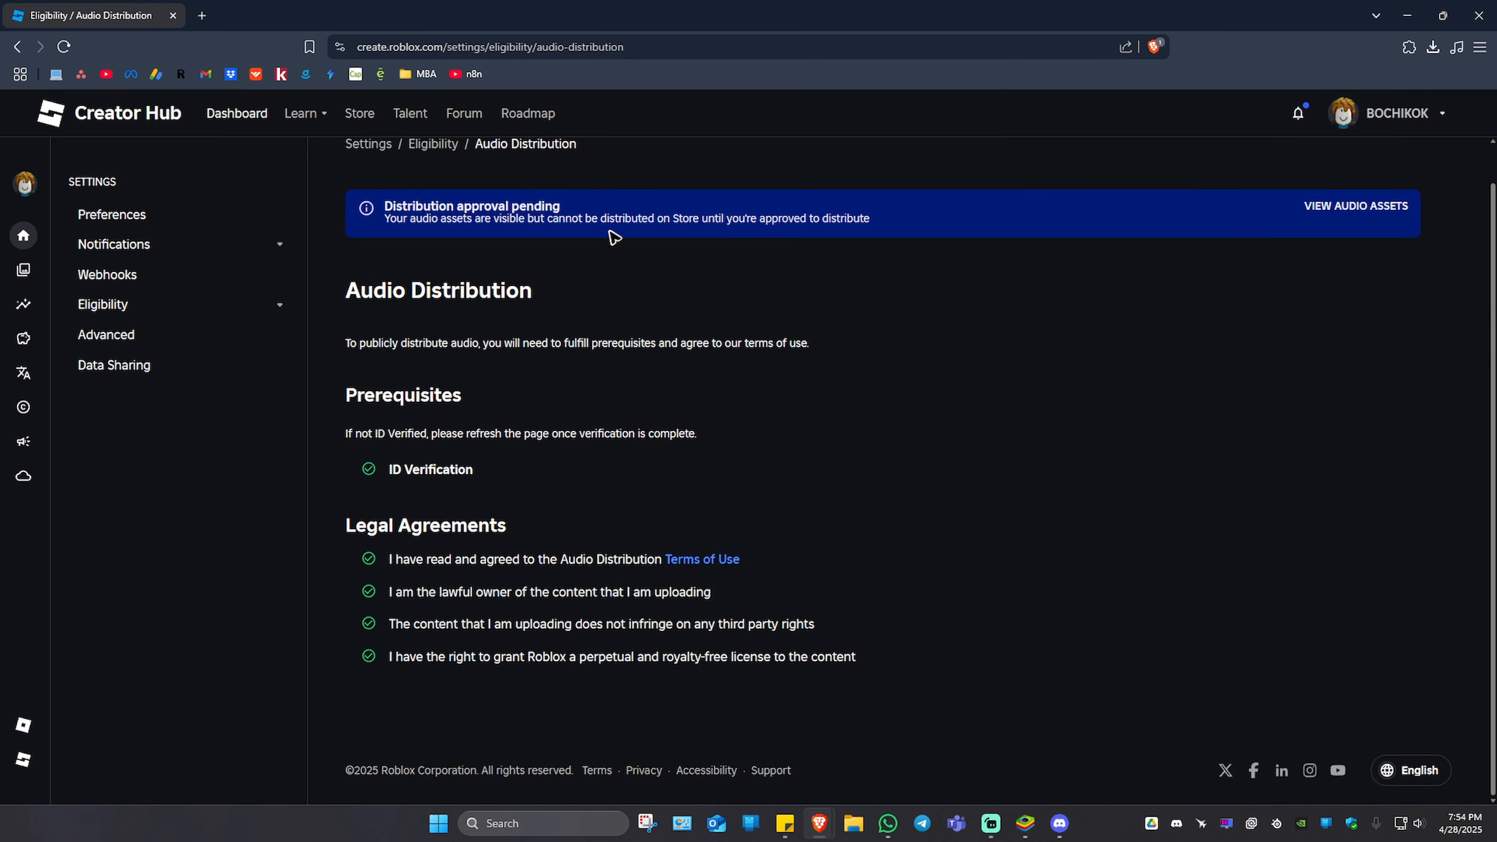
mouse_move(743, 233)
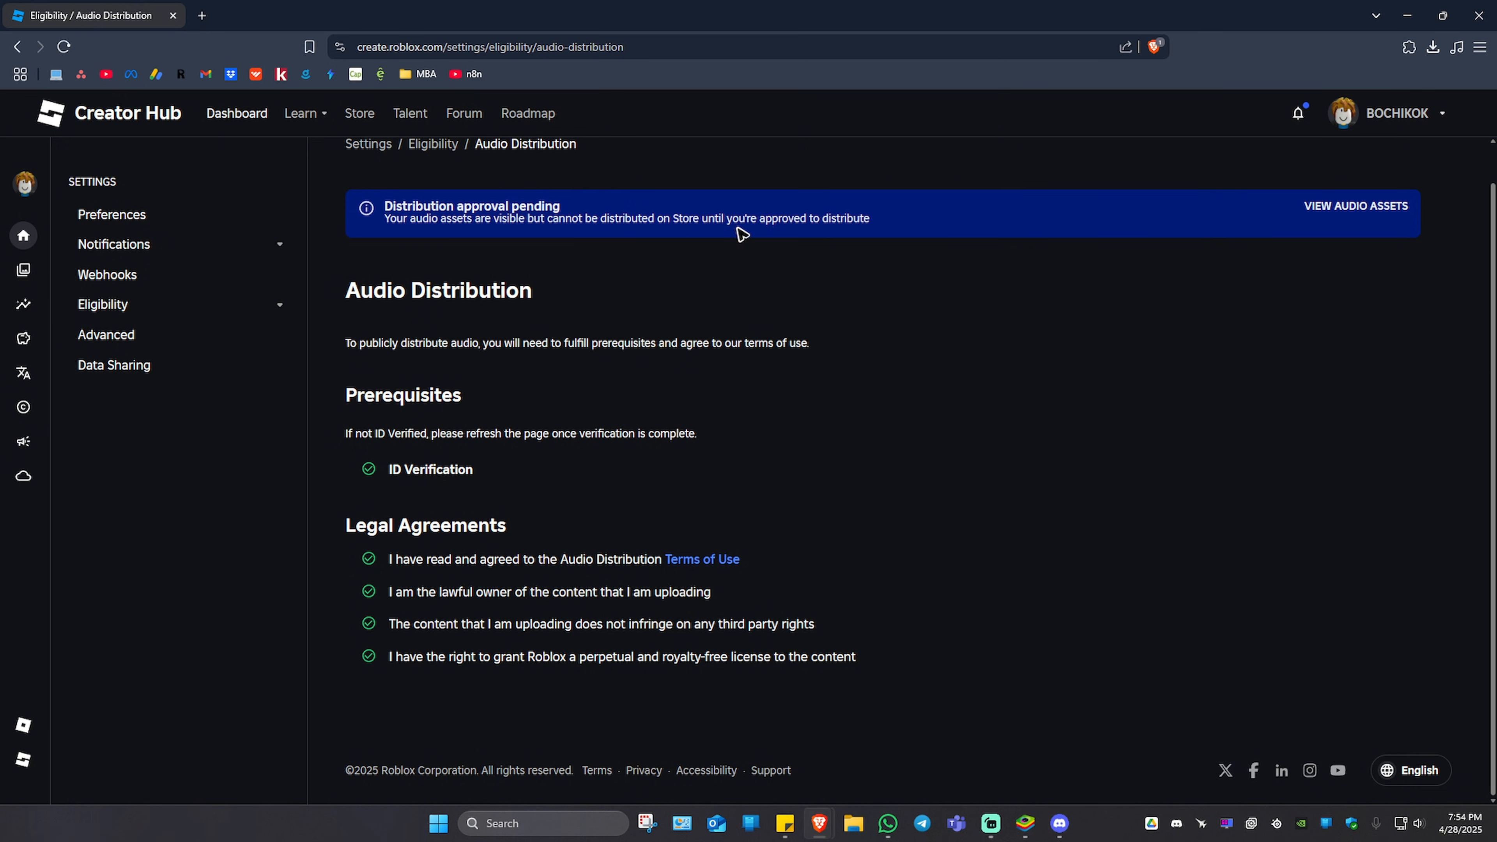
mouse_move(828, 234)
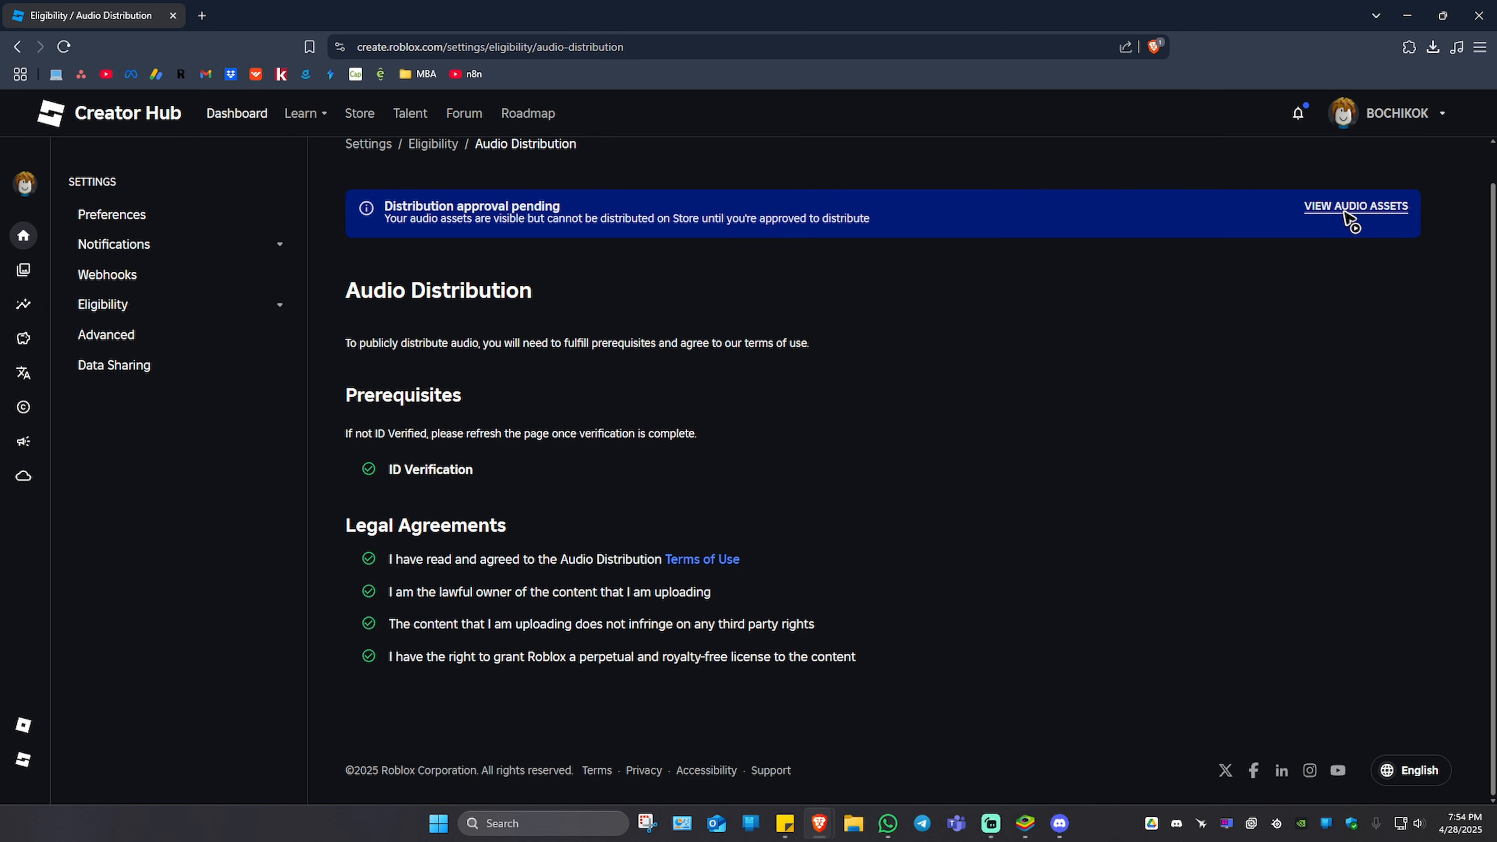
Step: Return to the Audio assets list via the approval-pending banner, with Burp listed
left_click(1355, 205)
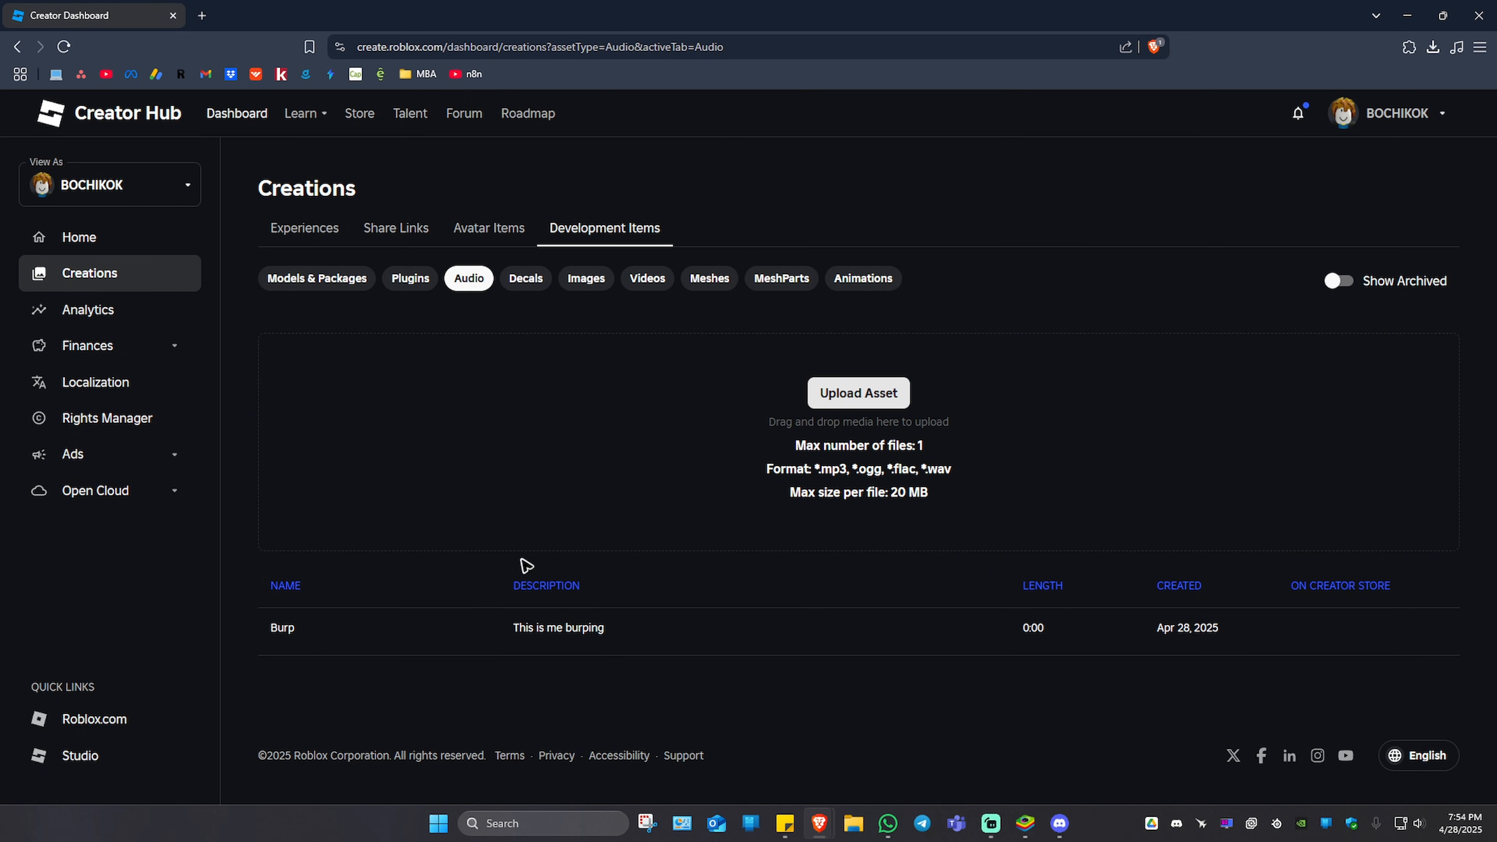
Step: Reopen Burp's configure page and save it as a browser bookmark
left_click(282, 626)
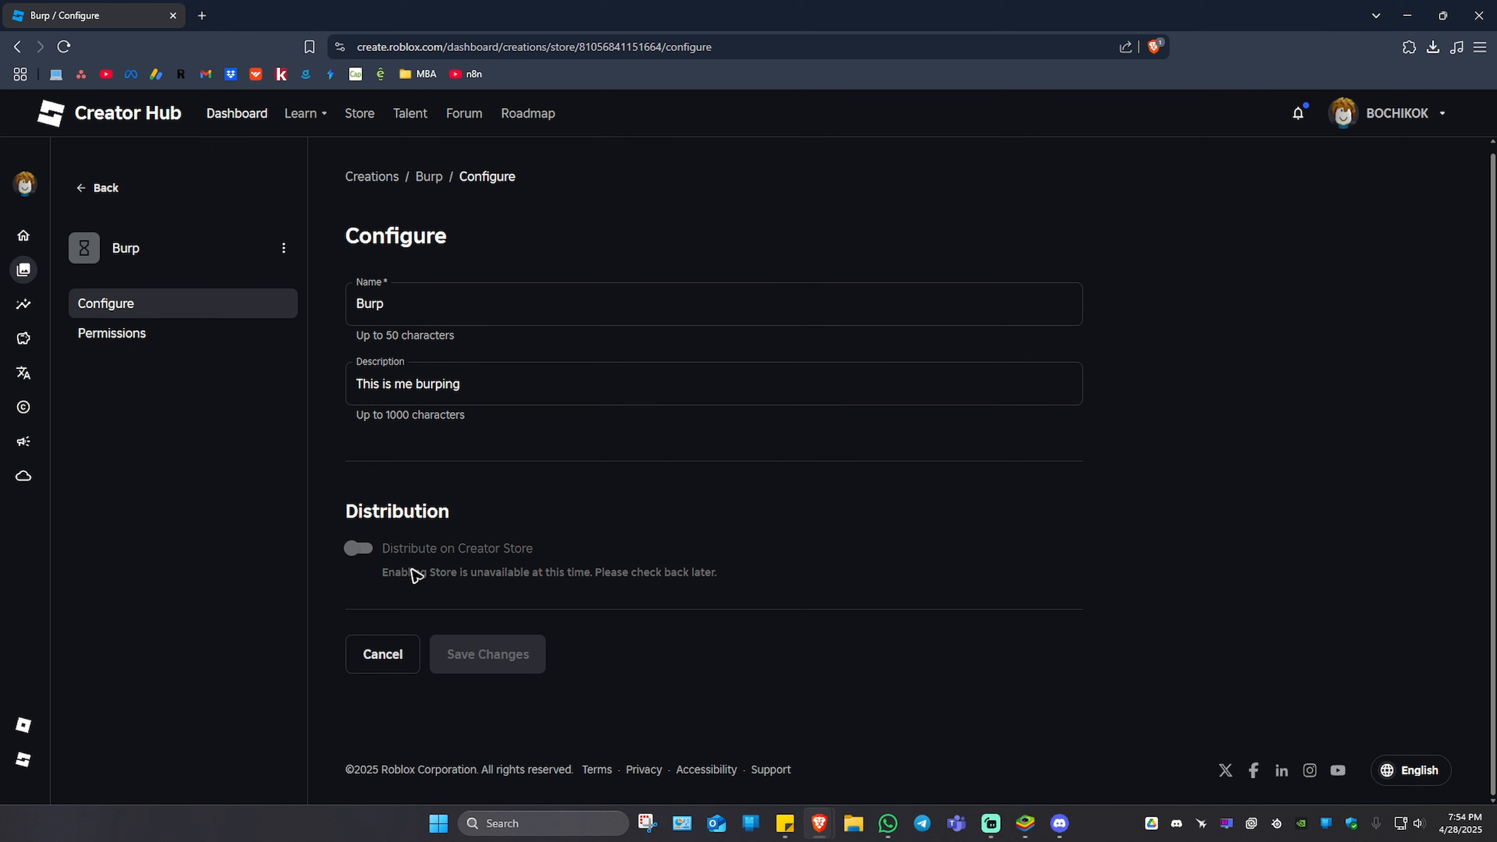
mouse_move(397, 561)
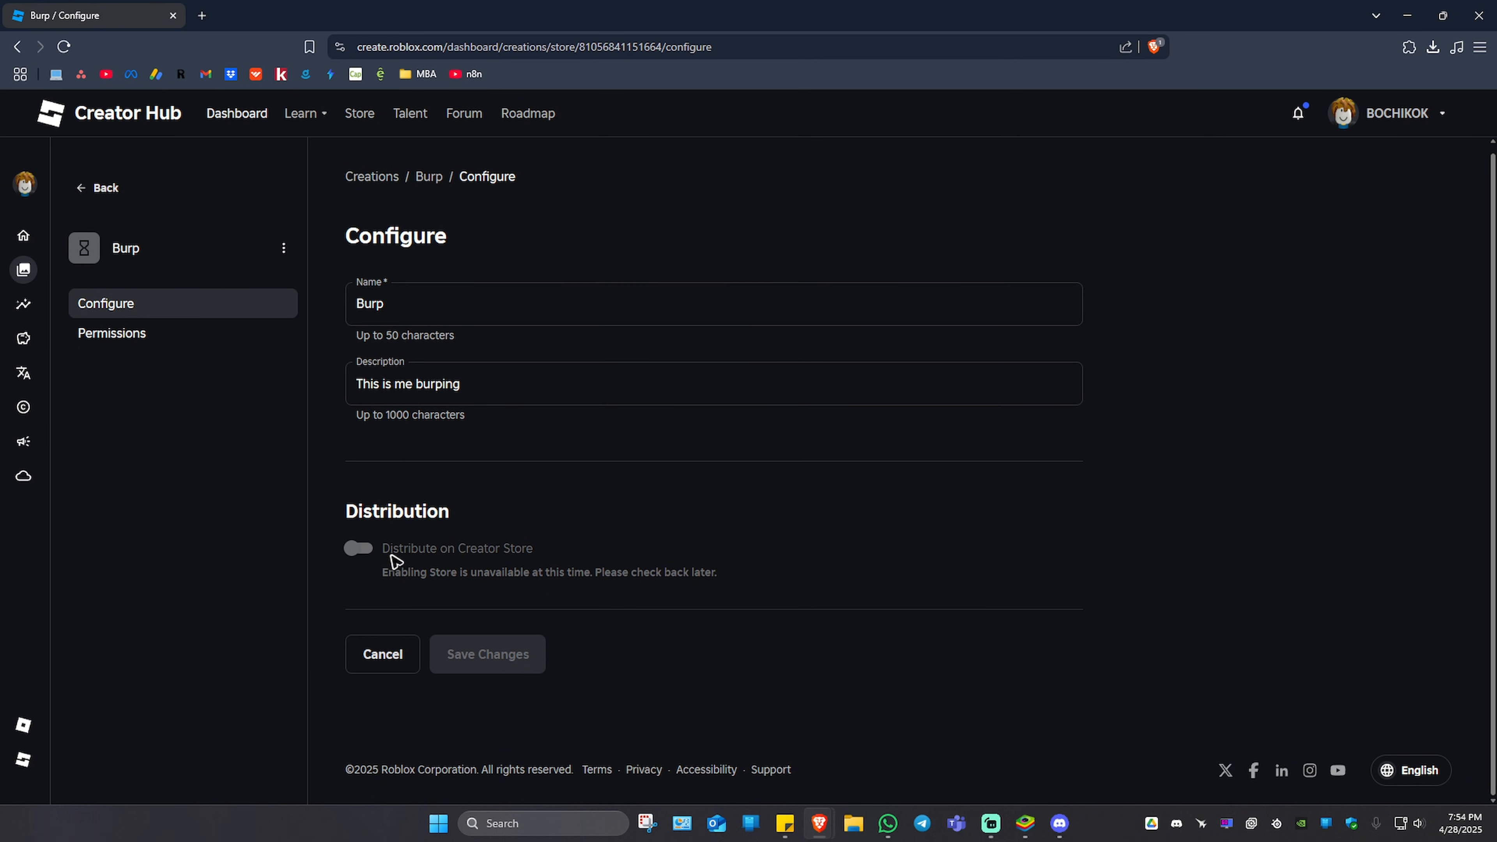
mouse_move(757, 260)
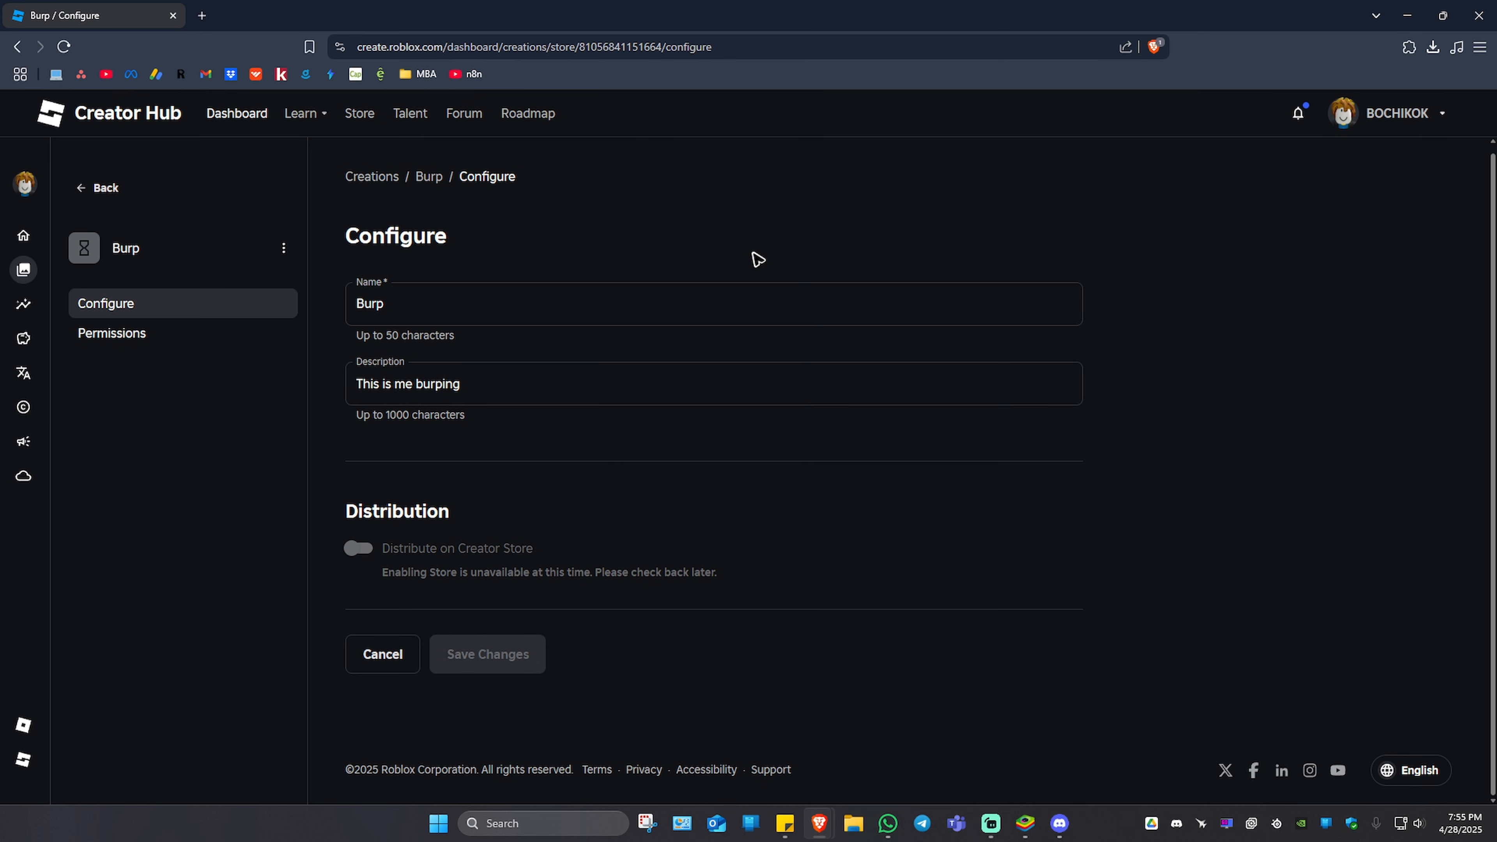
mouse_move(757, 256)
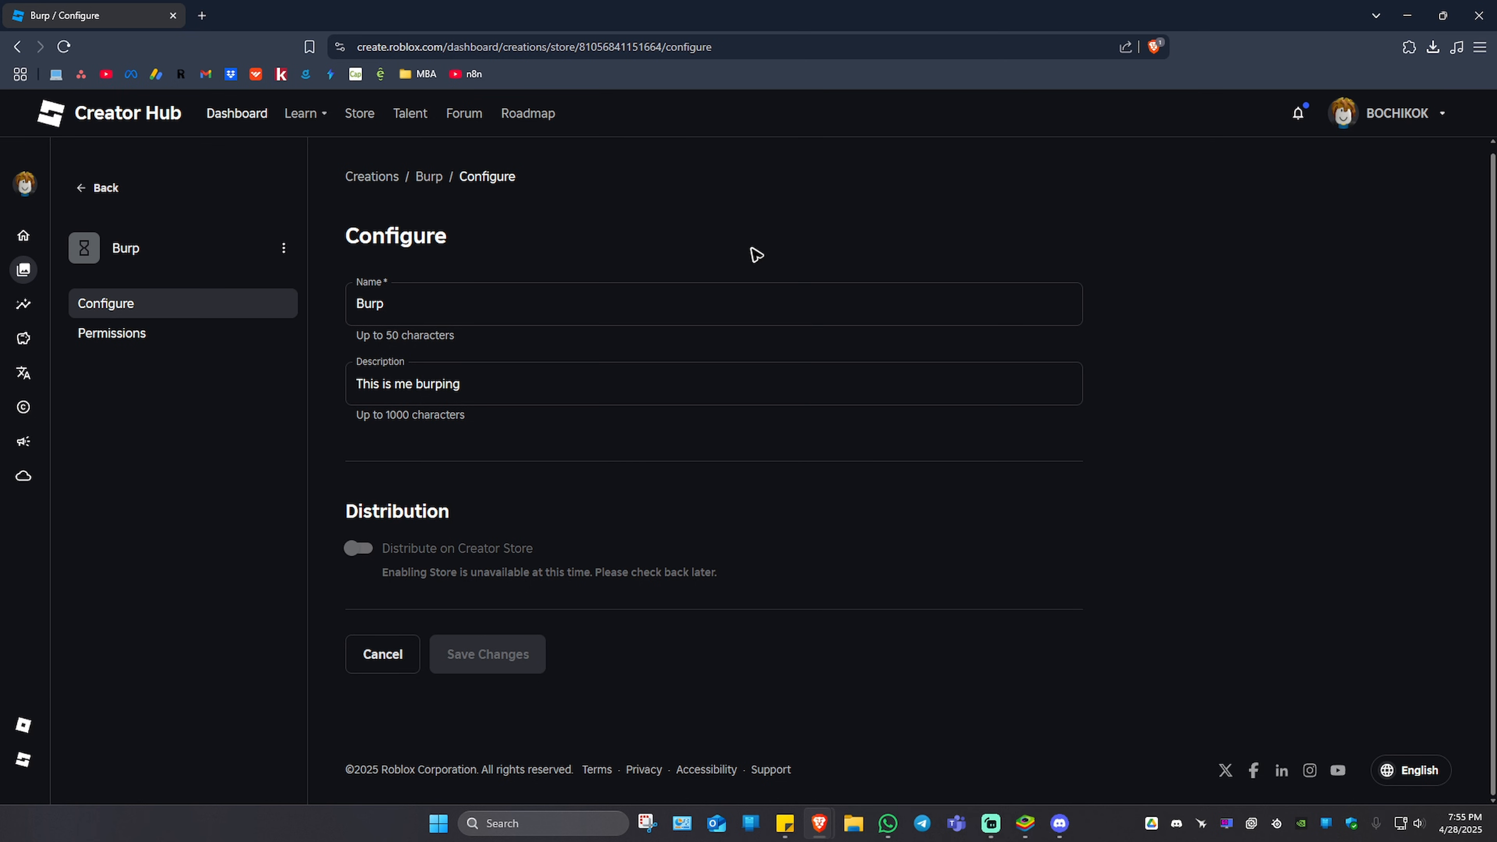
mouse_move(703, 186)
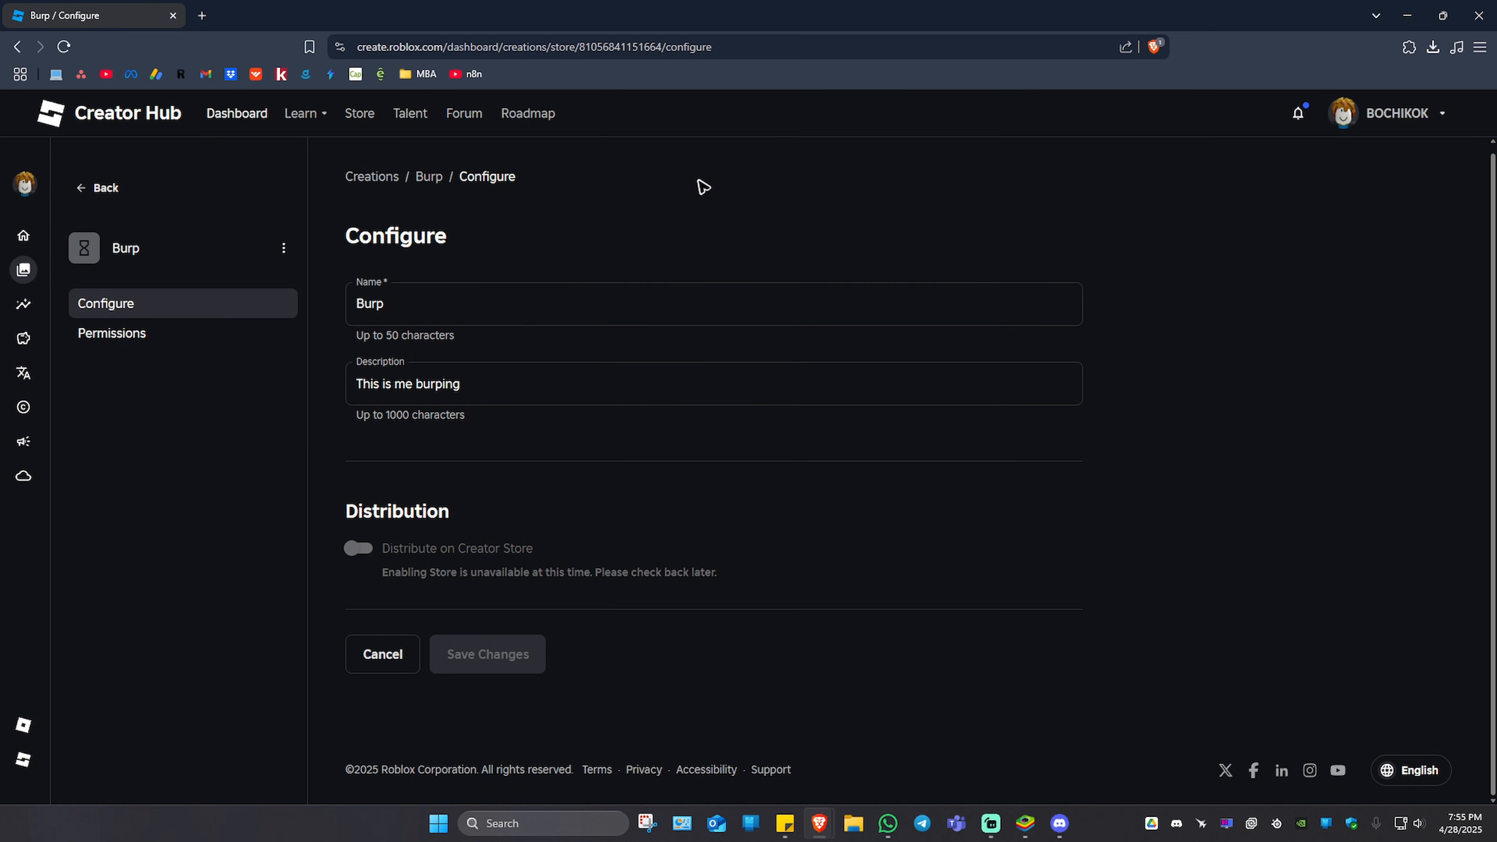
mouse_move(638, 245)
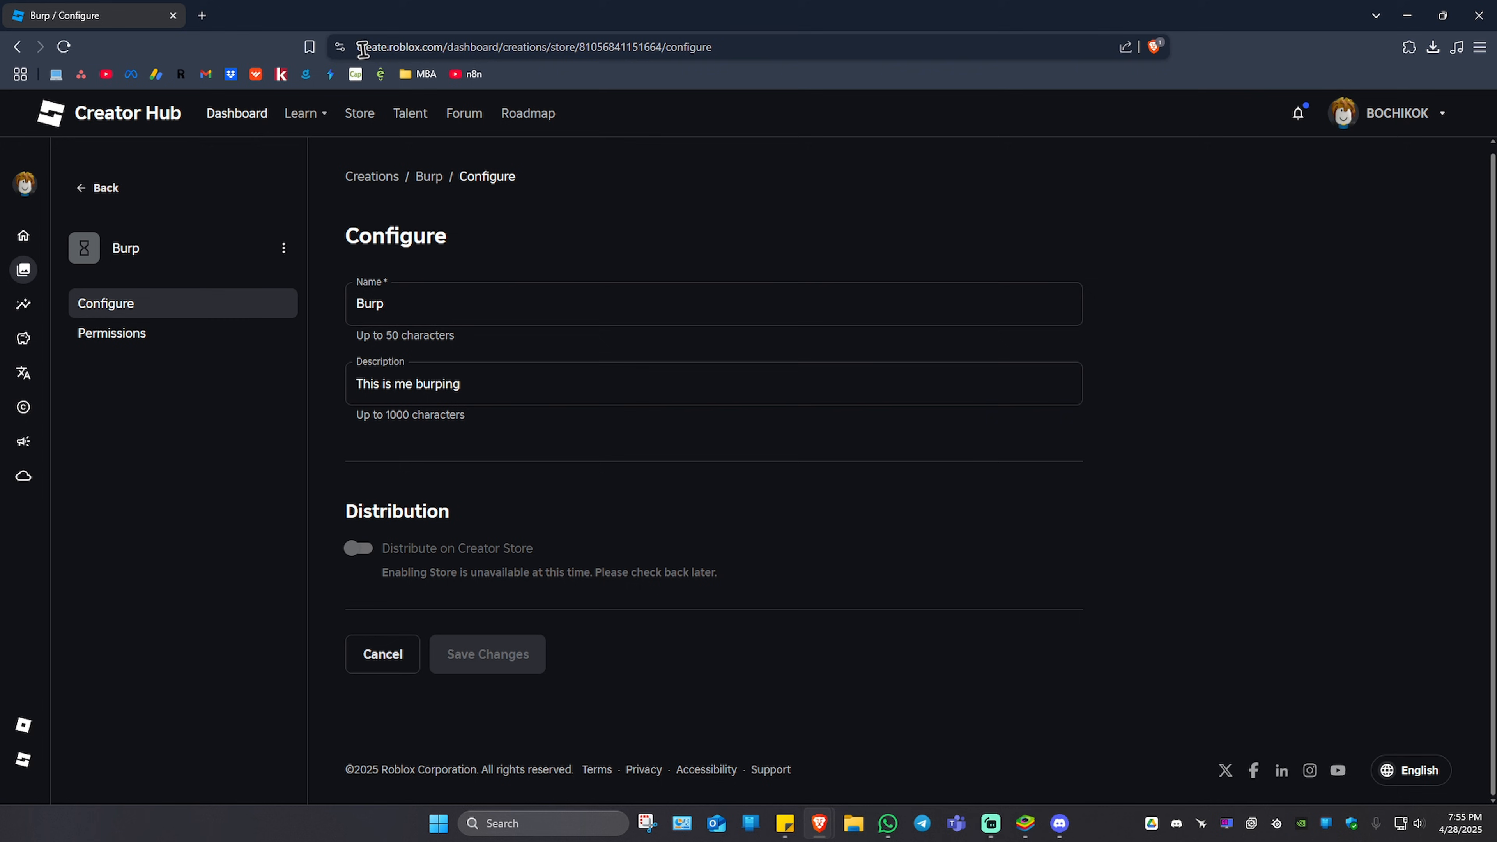
left_click(310, 47)
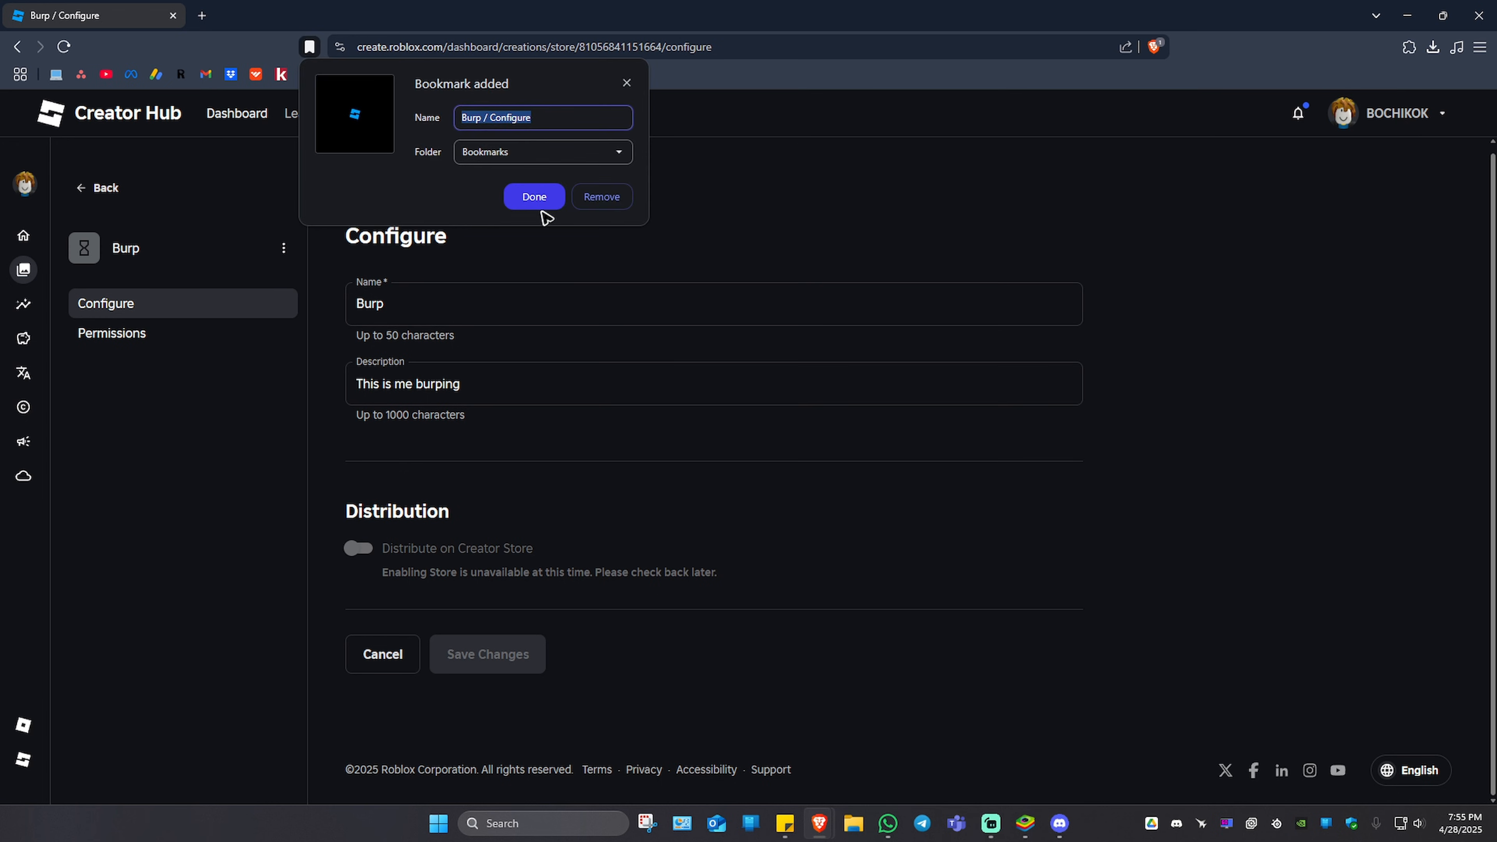
left_click(533, 197)
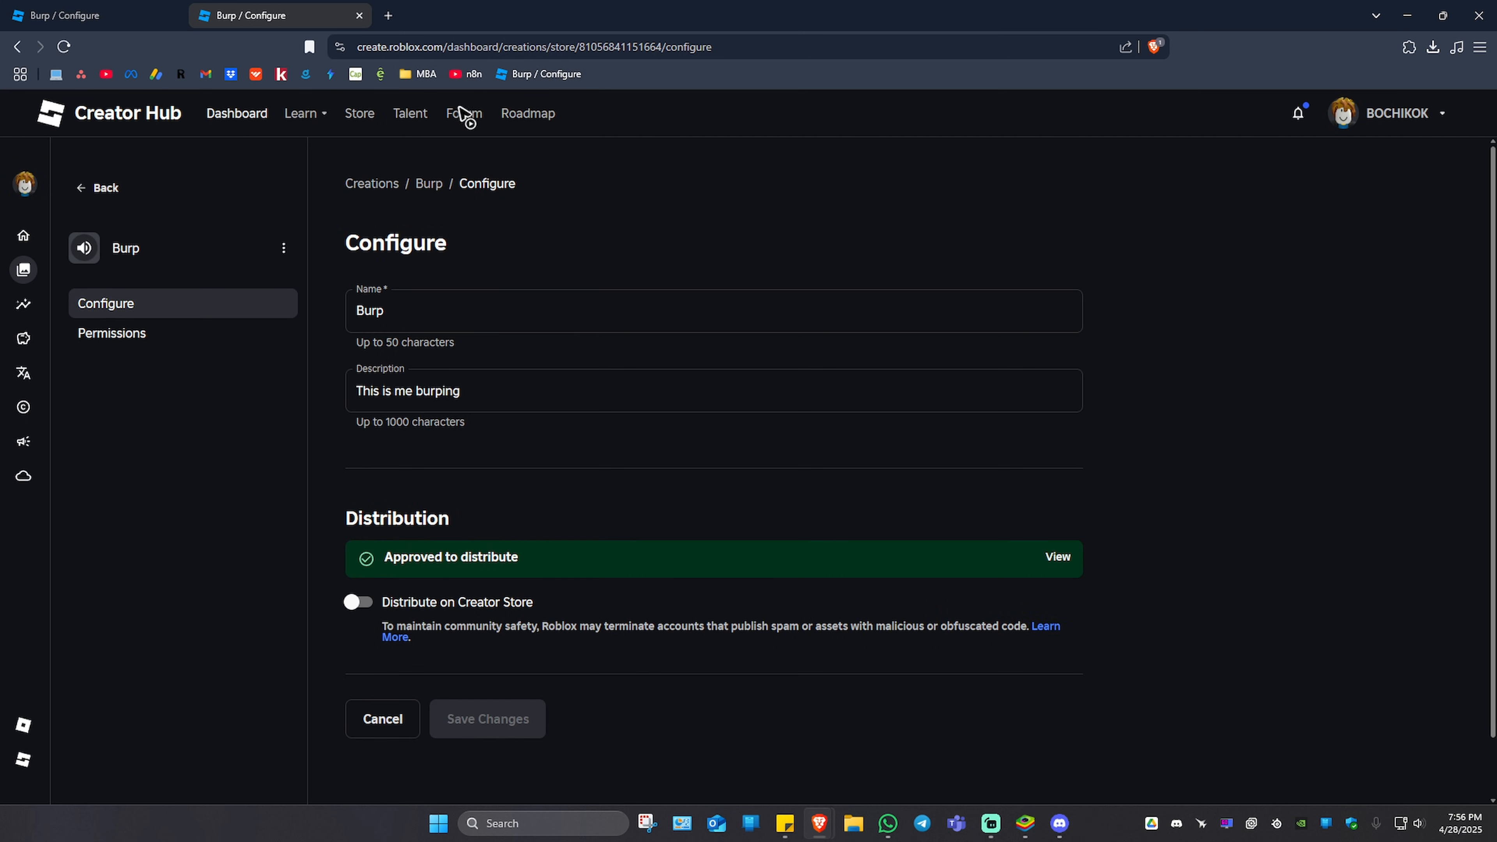
mouse_move(456, 574)
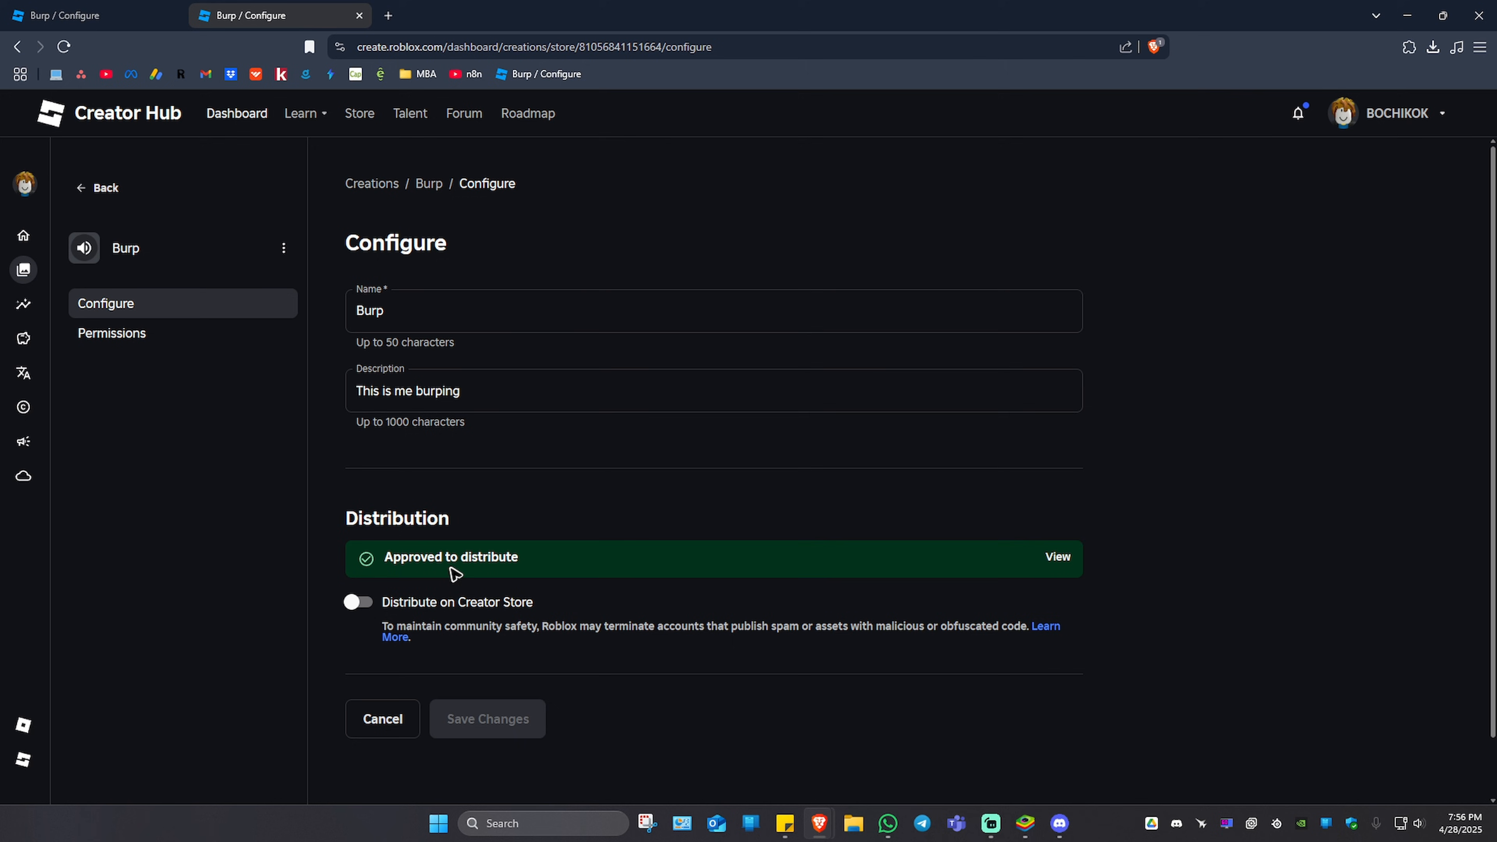
mouse_move(411, 520)
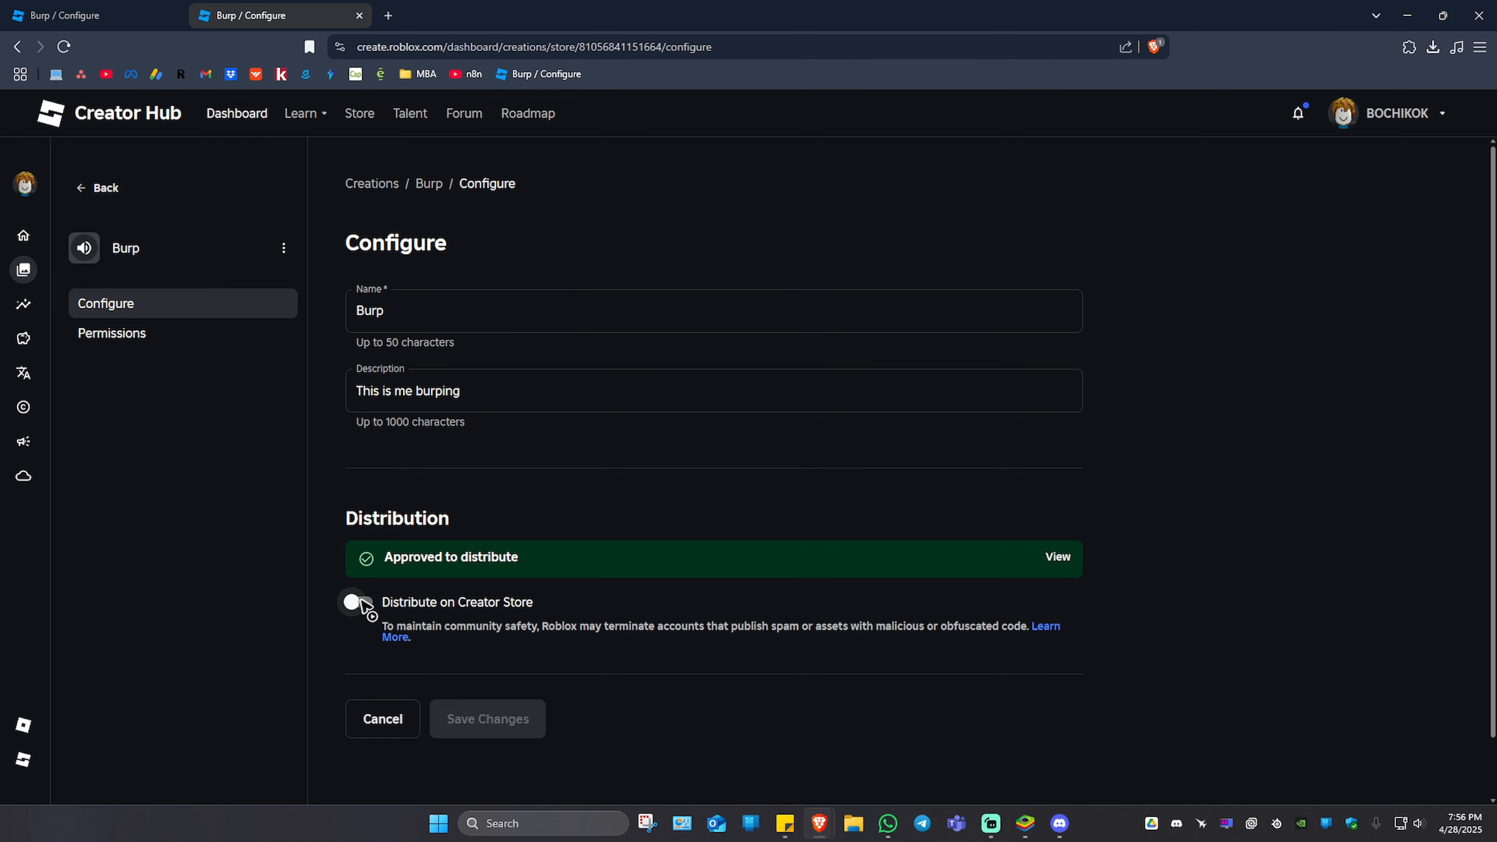
Step: Switch on 'Distribute on Creator Store' for Burp and save the changes
left_click(358, 601)
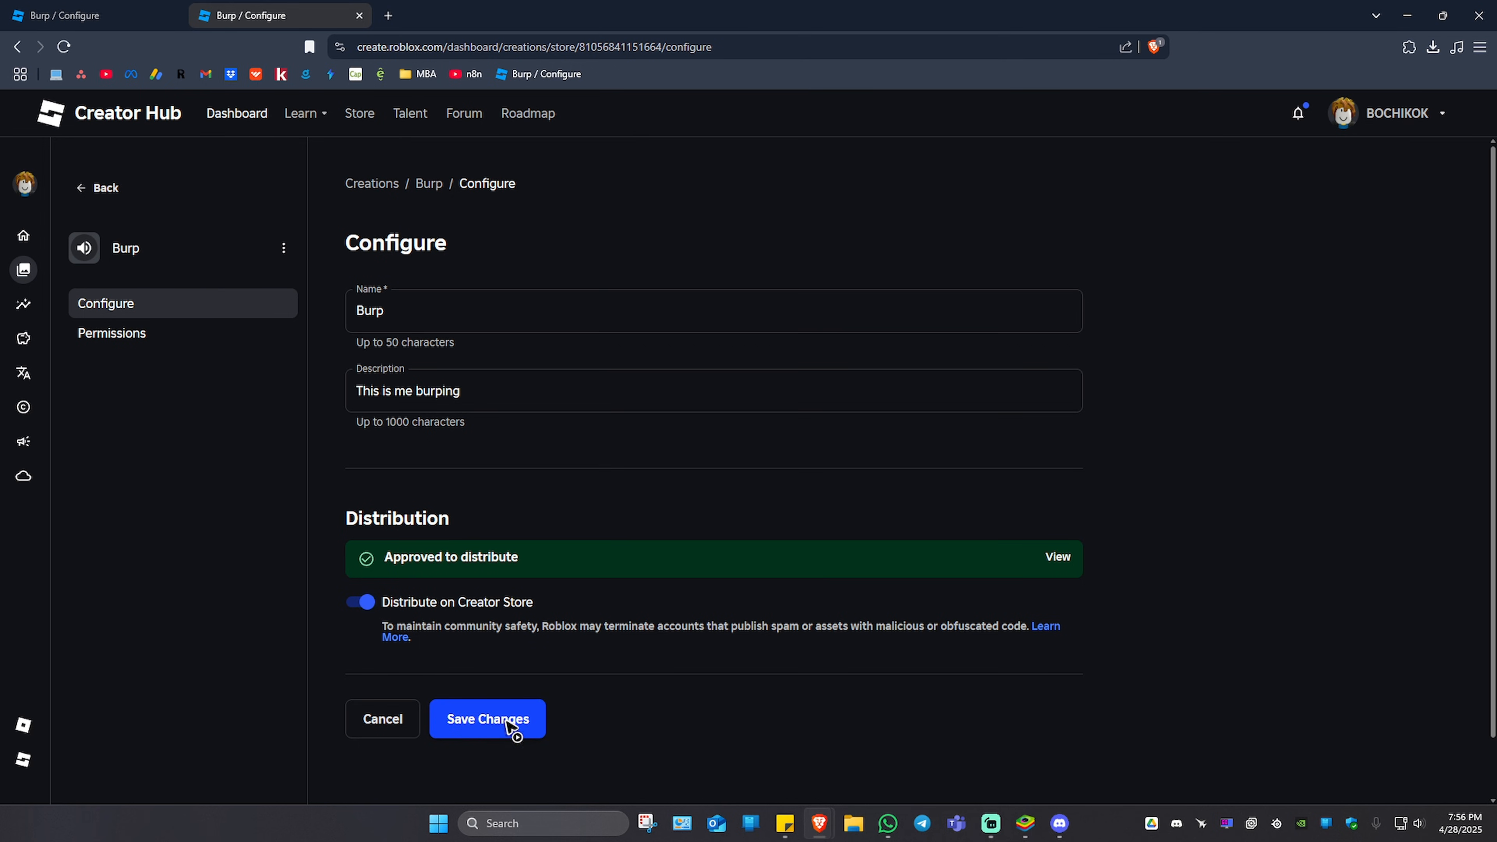
left_click(487, 718)
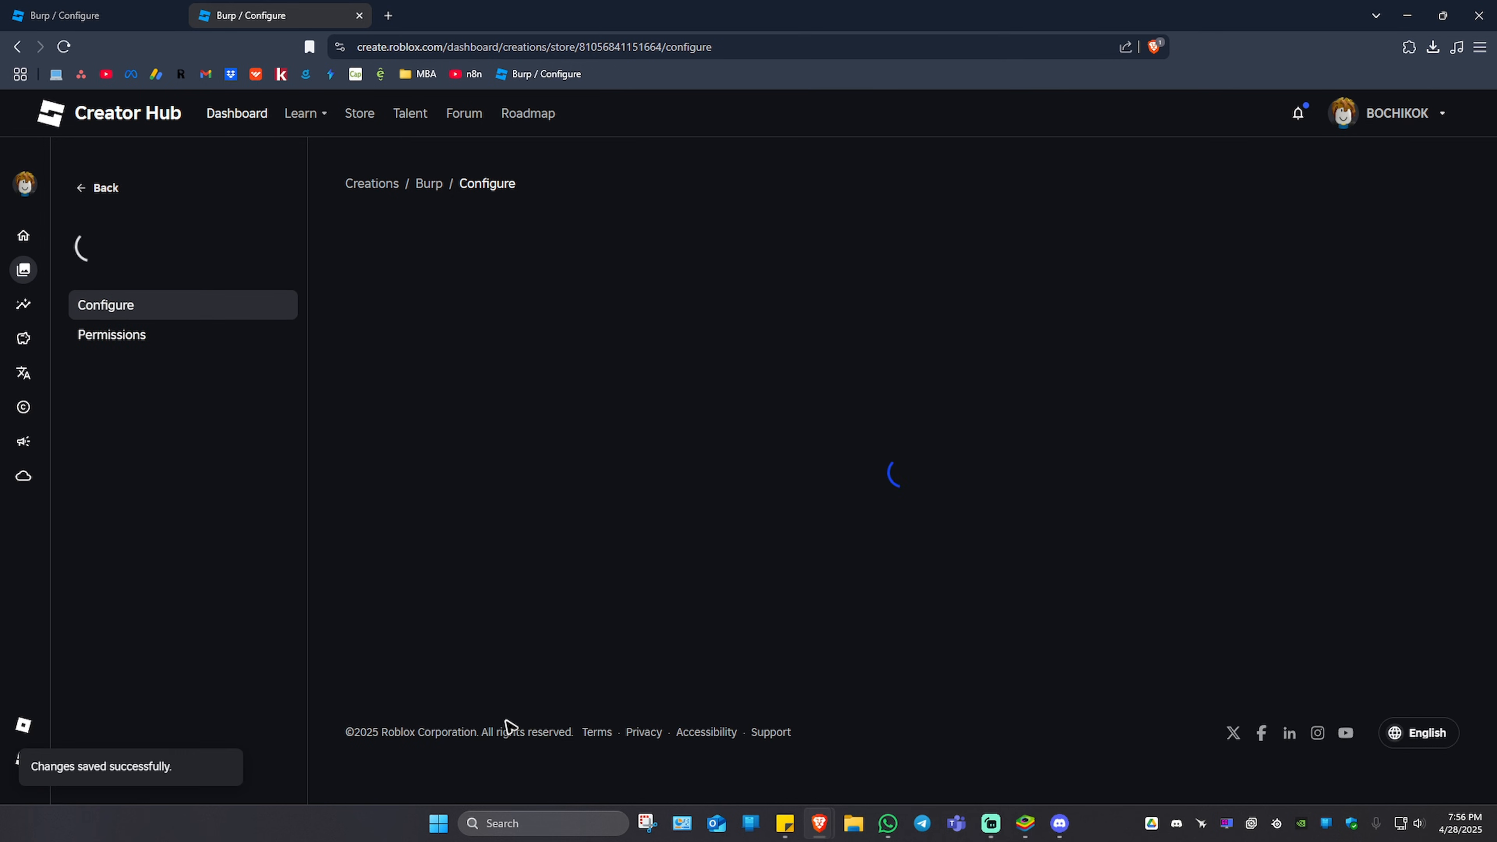